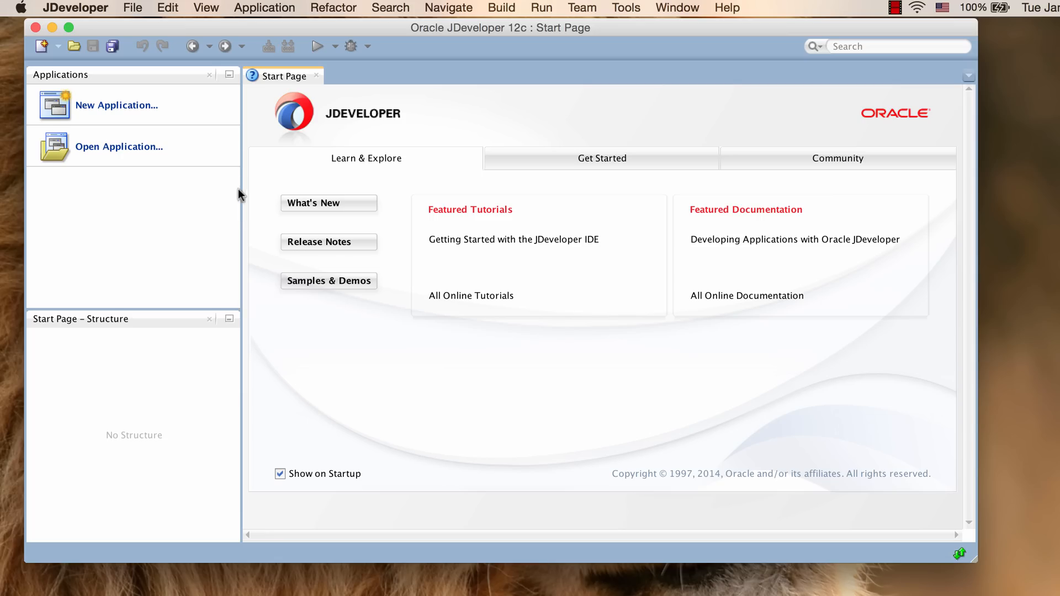
mouse_move(132, 8)
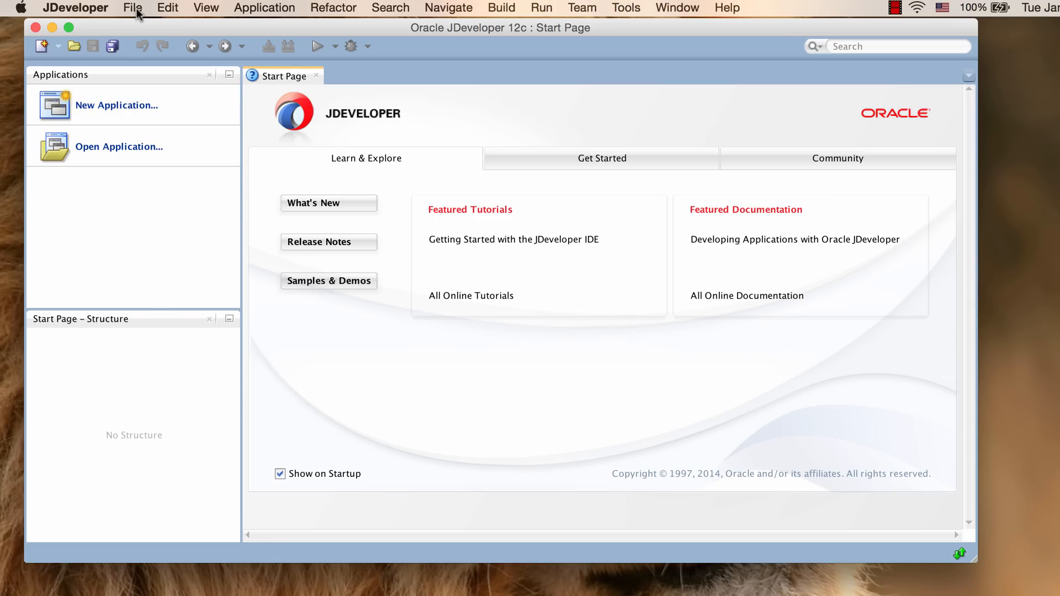
Step: Browse to /Users/ynli/demo/db_java_sample and select the db_java_sample.jpr project file
left_click(133, 8)
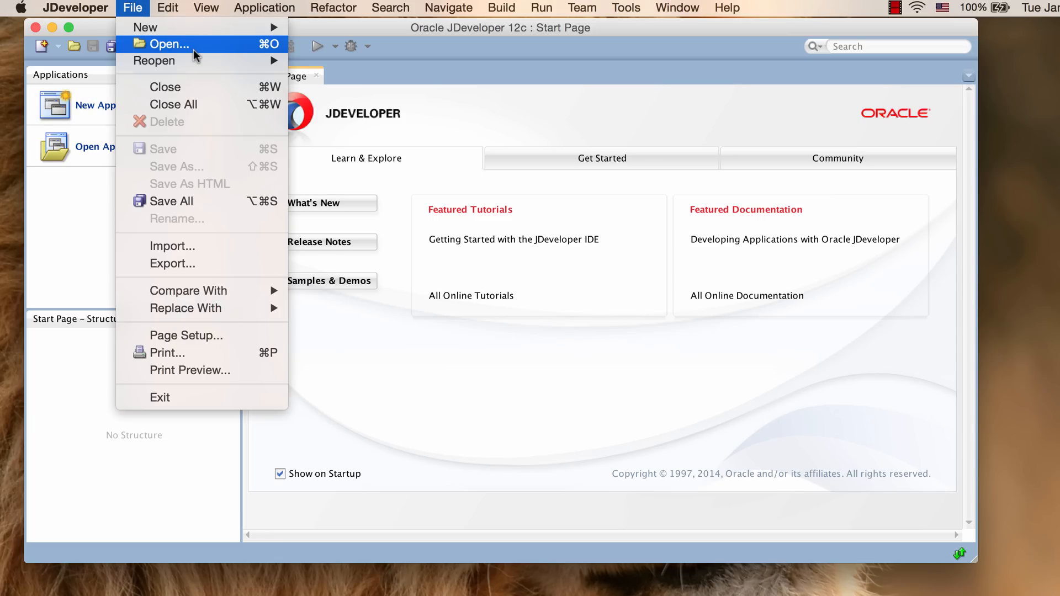
left_click(170, 44)
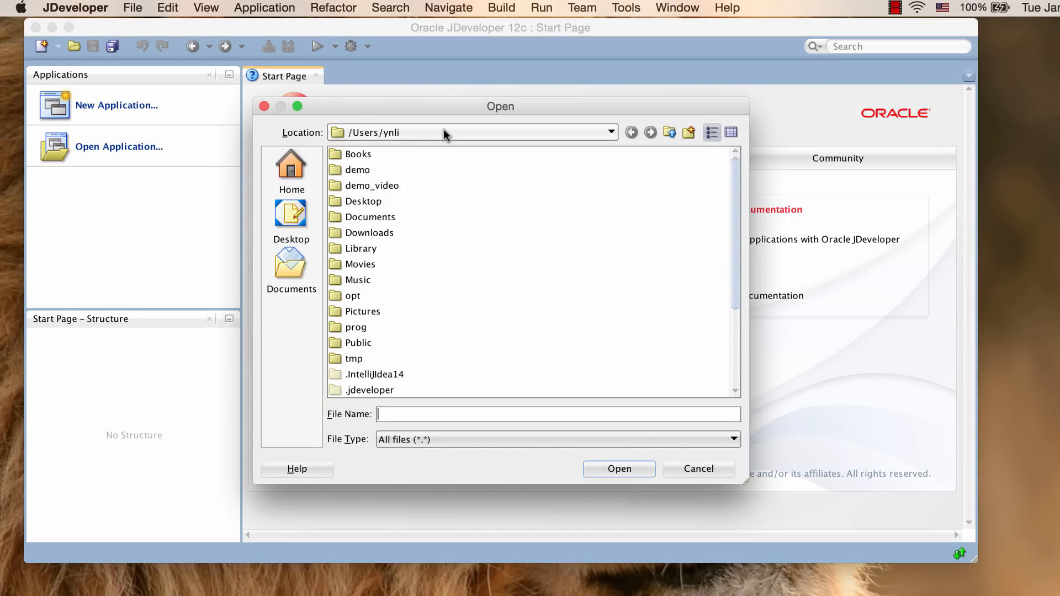
left_click(357, 170)
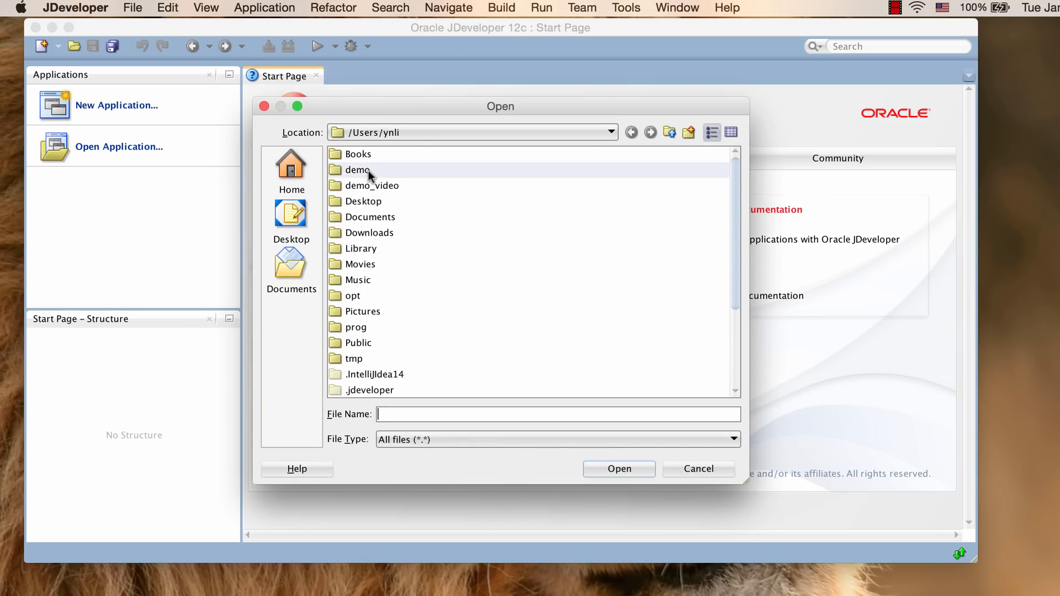
double_click(357, 170)
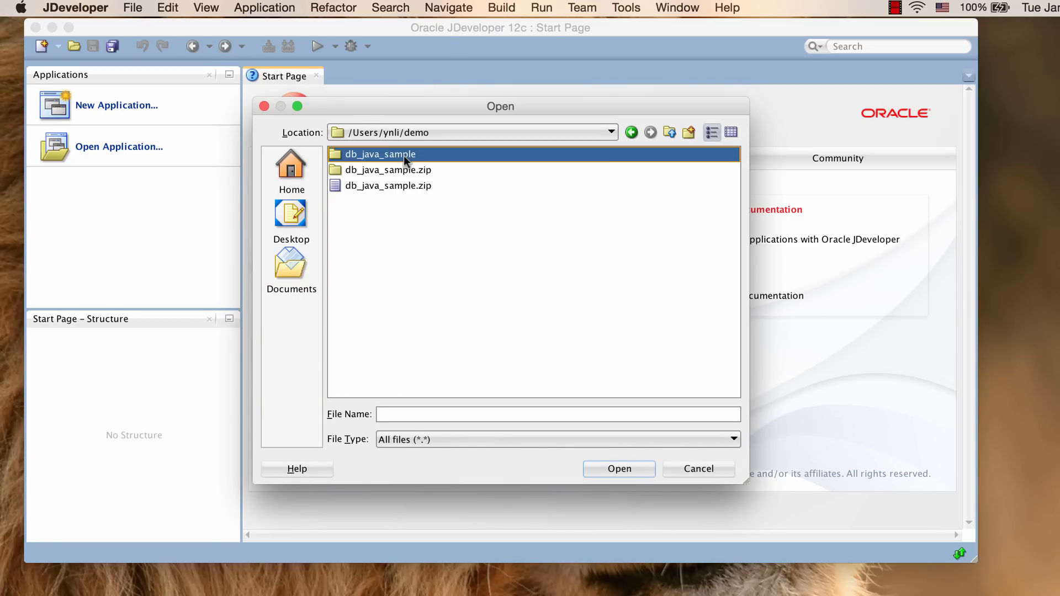
double_click(379, 154)
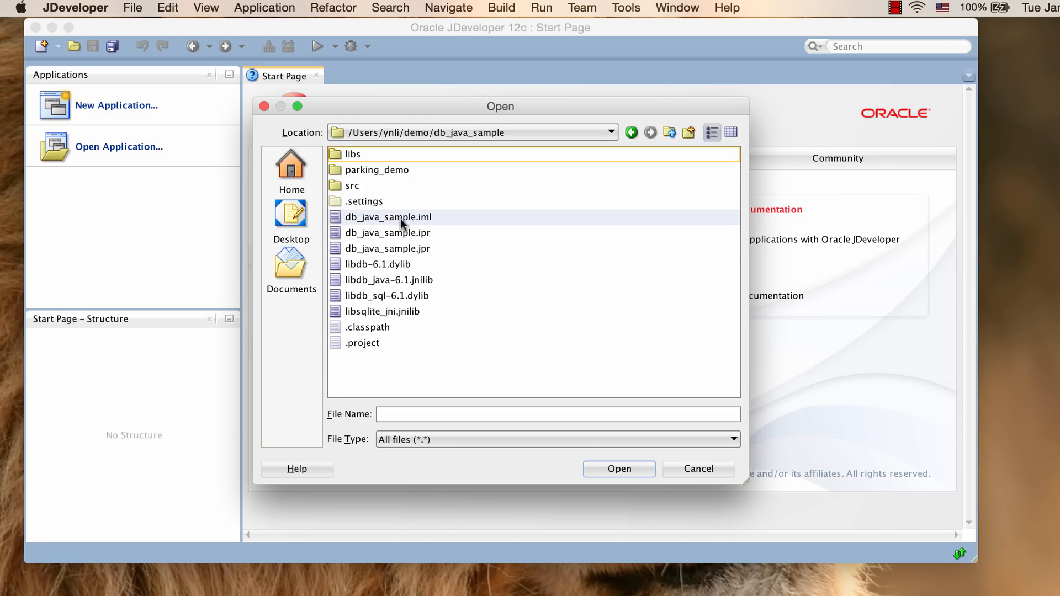
left_click(388, 249)
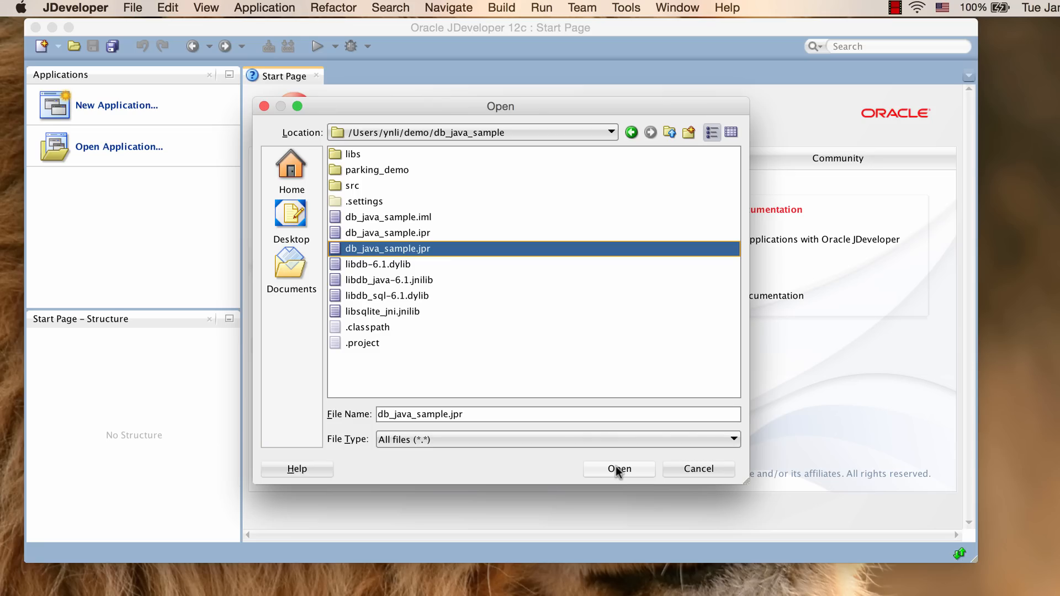
Step: Open the project into a newly created application named ParkingDemoApplication
left_click(618, 468)
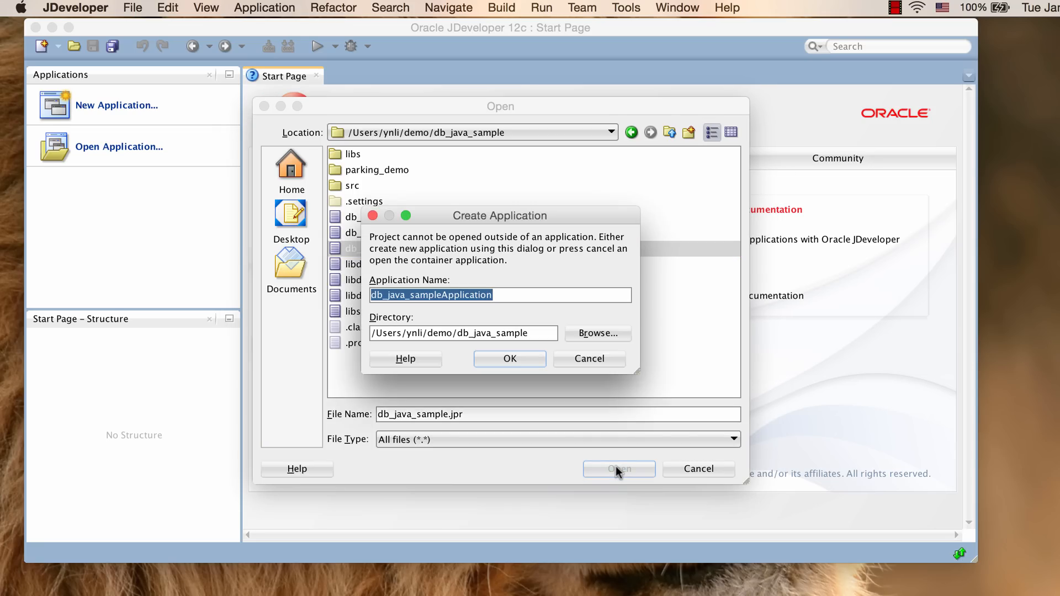
mouse_move(555, 294)
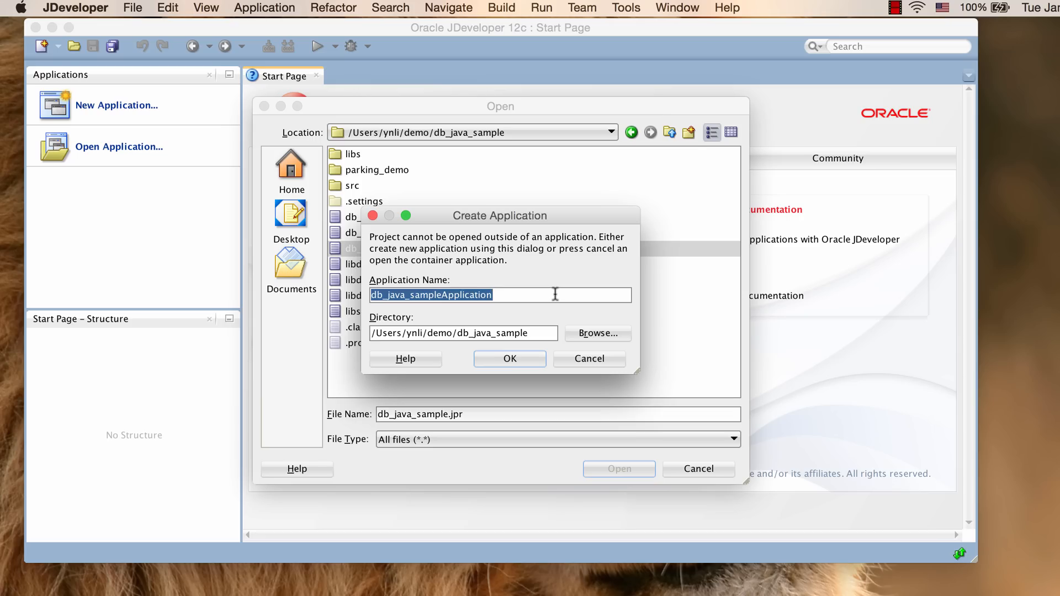
mouse_move(538, 299)
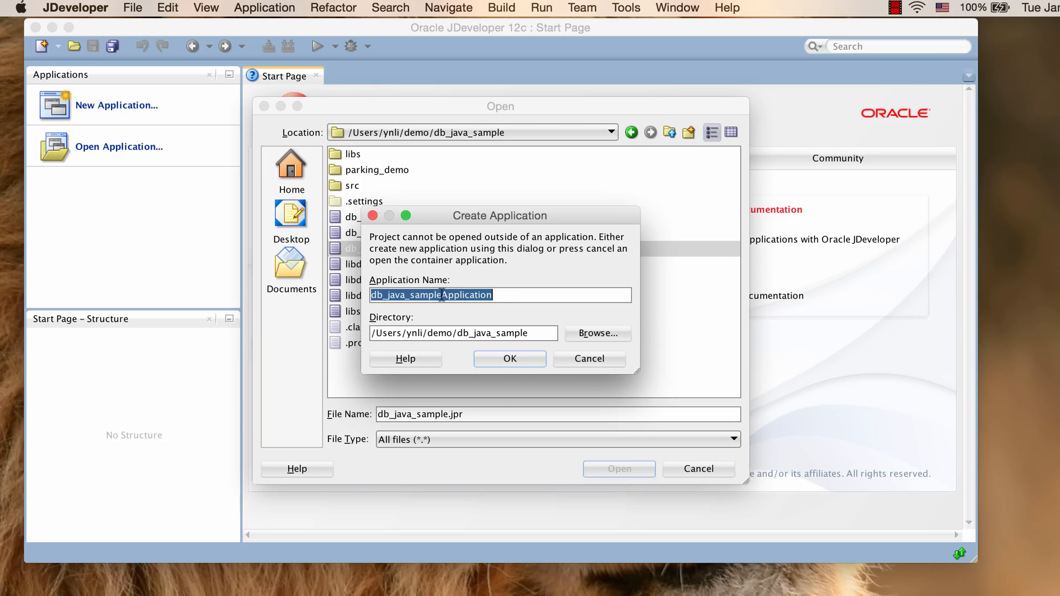
left_click(436, 295)
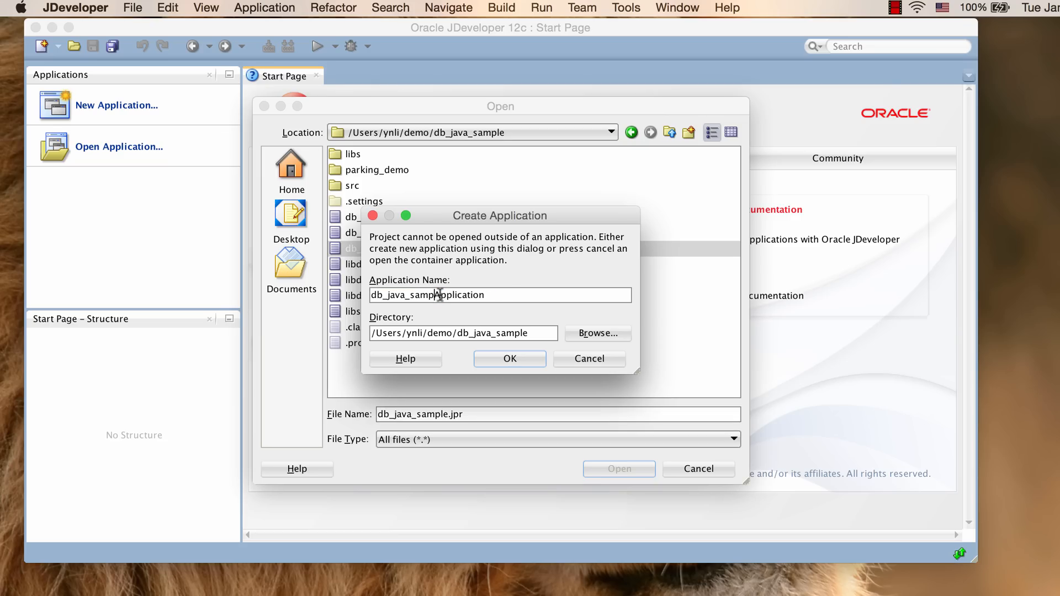
type("Application")
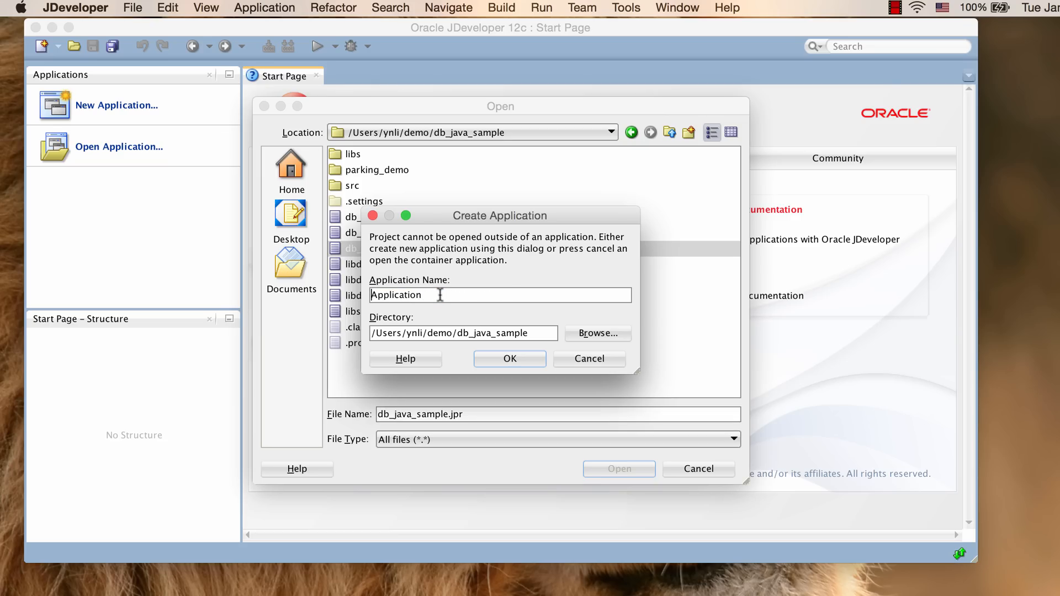
type("ParkingD")
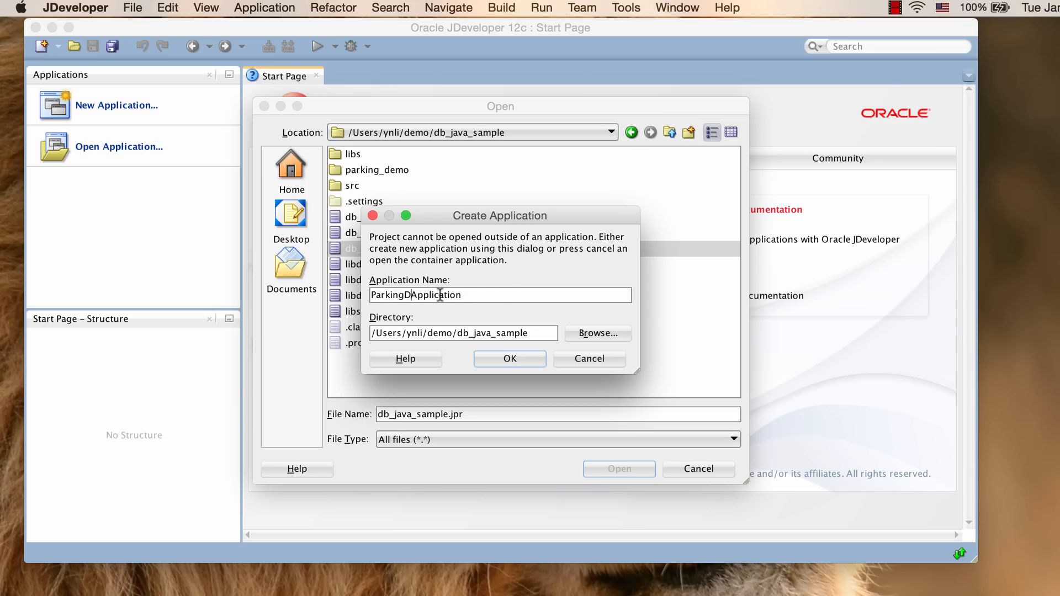
type("emo")
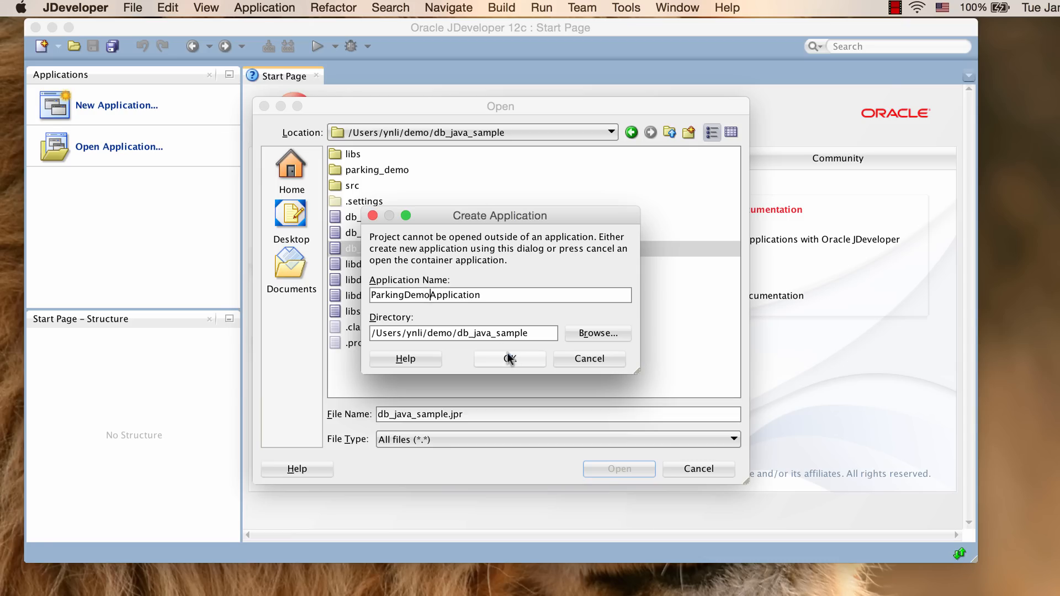
mouse_move(511, 359)
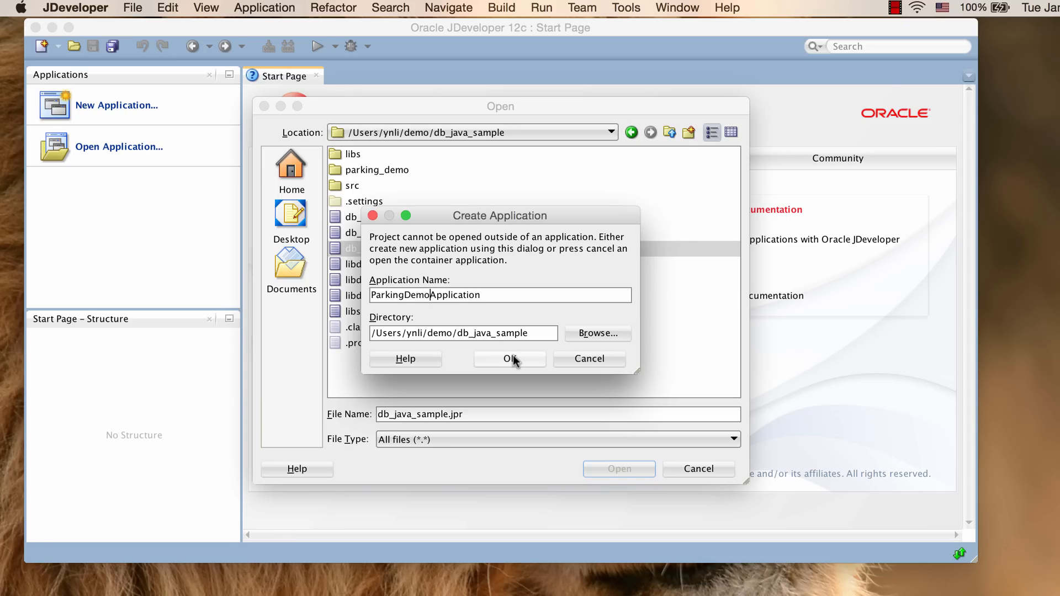
left_click(509, 358)
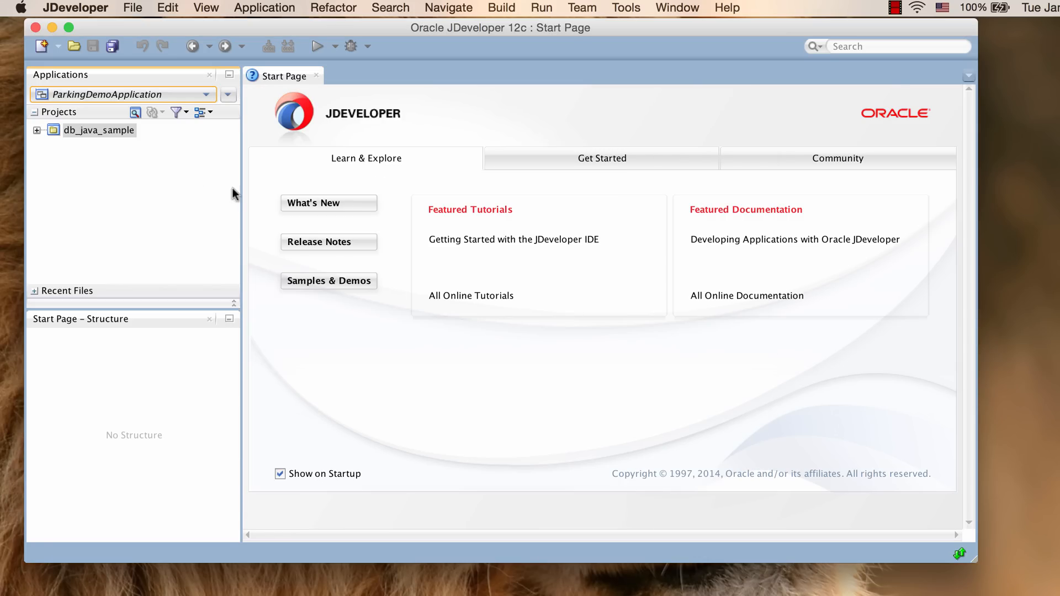
mouse_move(92, 131)
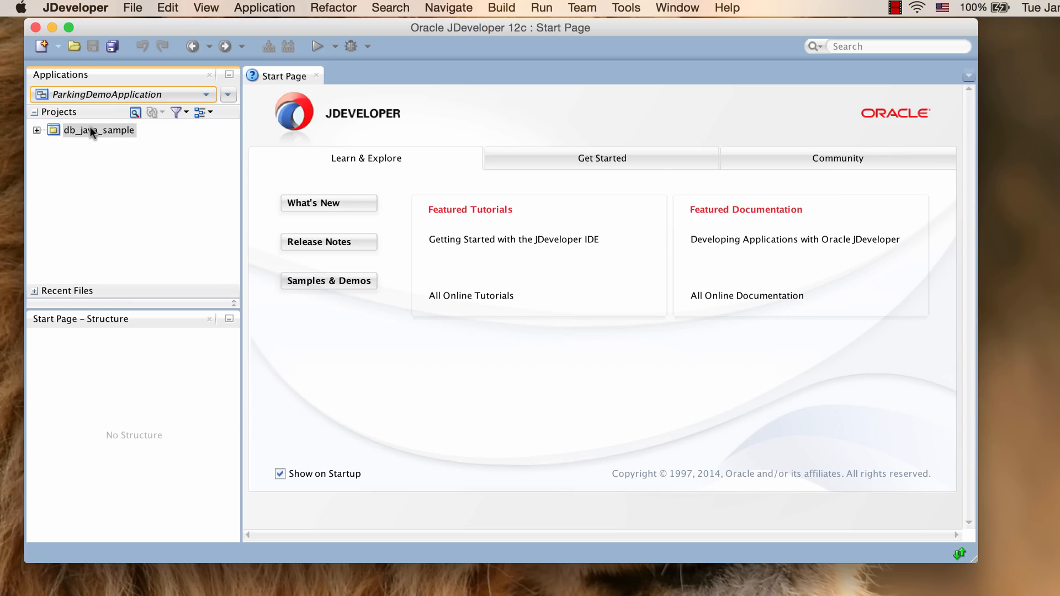
mouse_move(92, 131)
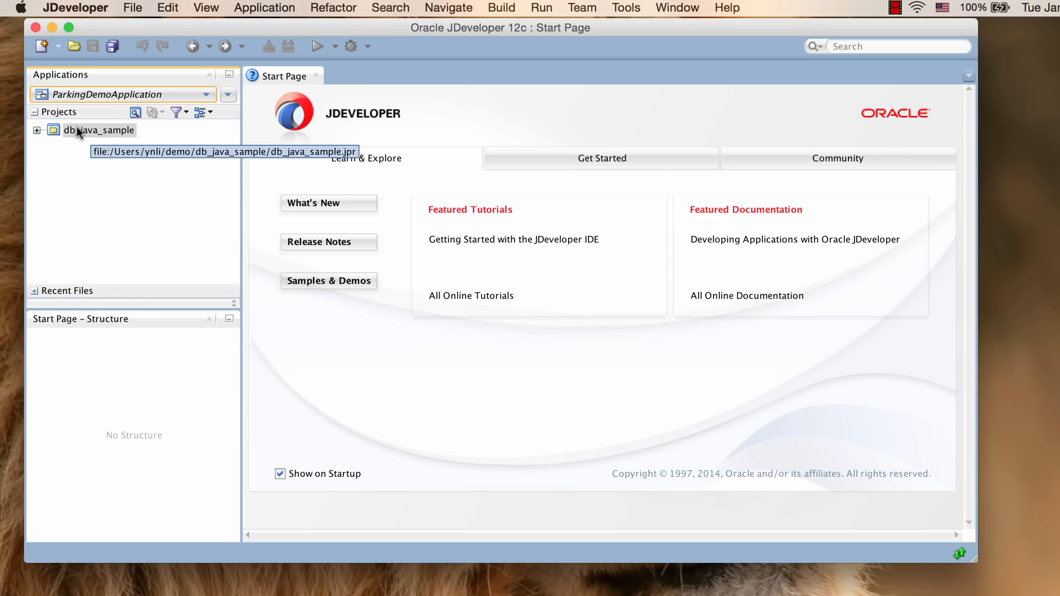
Step: Bring up Project Properties for db_java_sample from its context menu
right_click(98, 131)
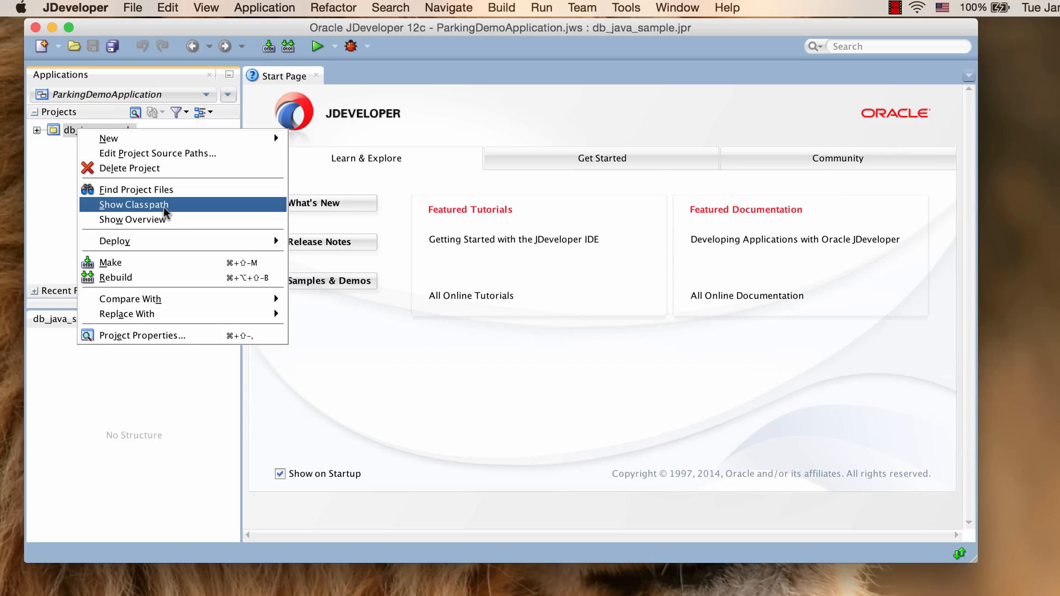
mouse_move(213, 344)
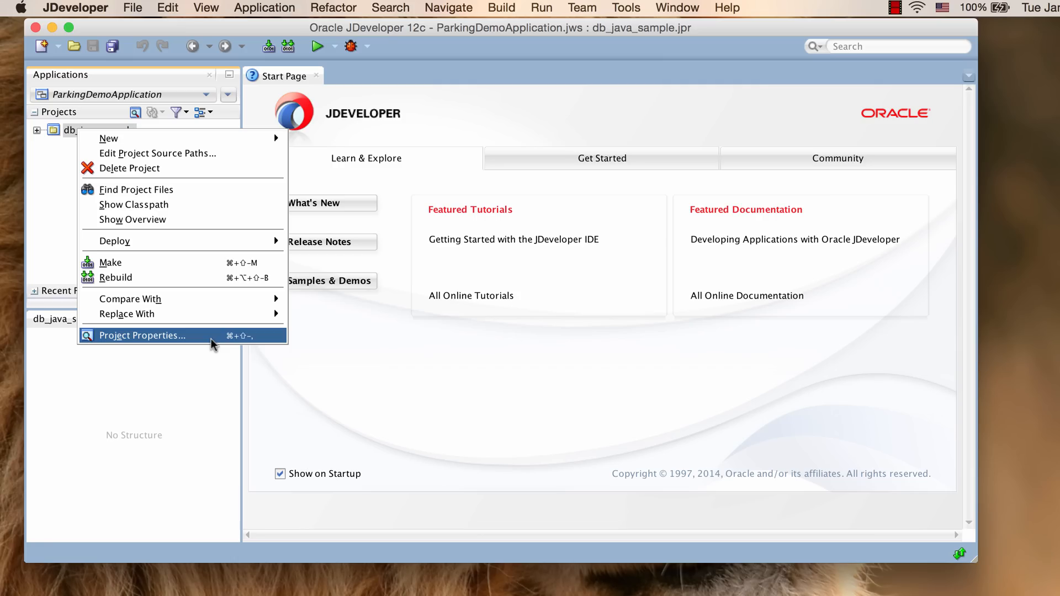
left_click(141, 336)
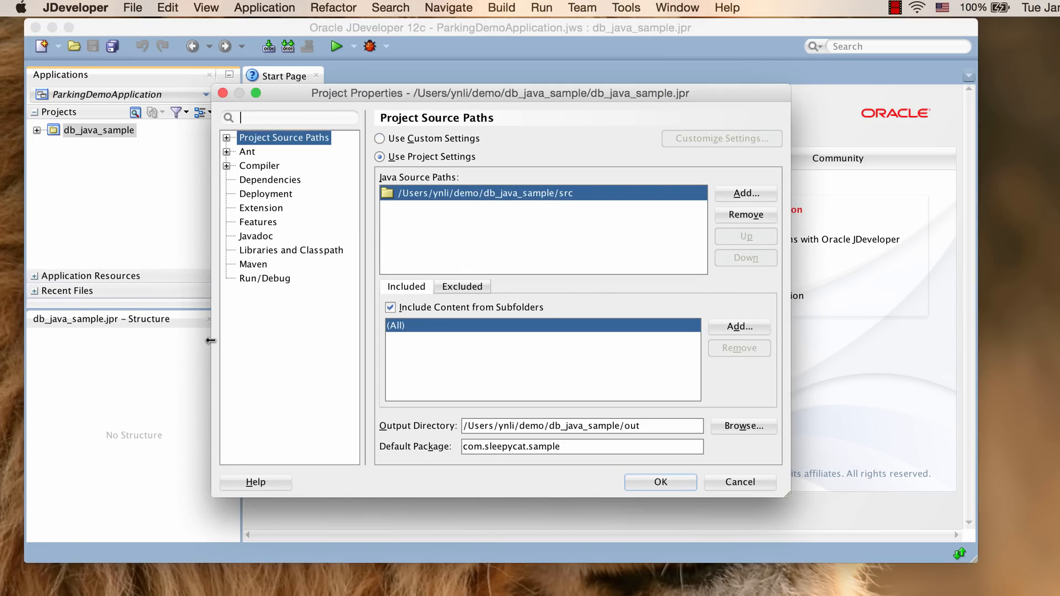
mouse_move(313, 257)
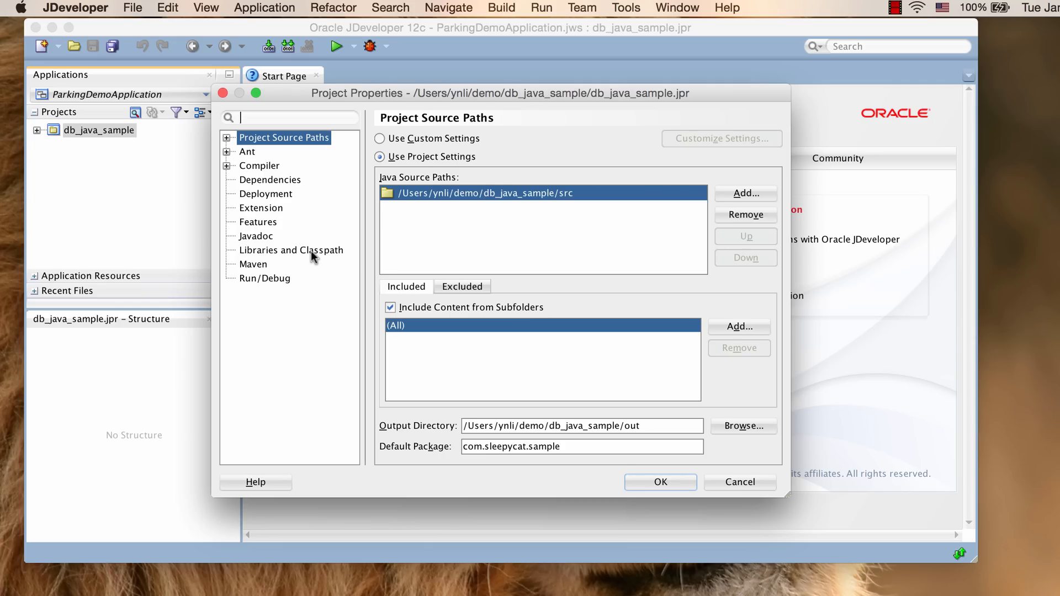
Step: Add db.jar and sqlite.jar from the libs folder to the classpath and save the properties
left_click(292, 250)
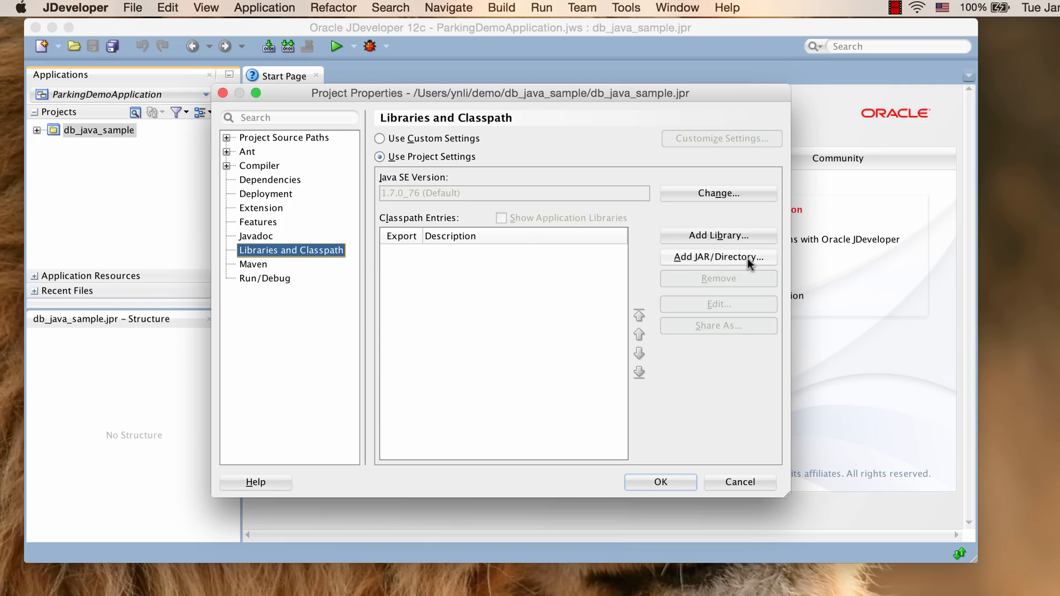
left_click(717, 256)
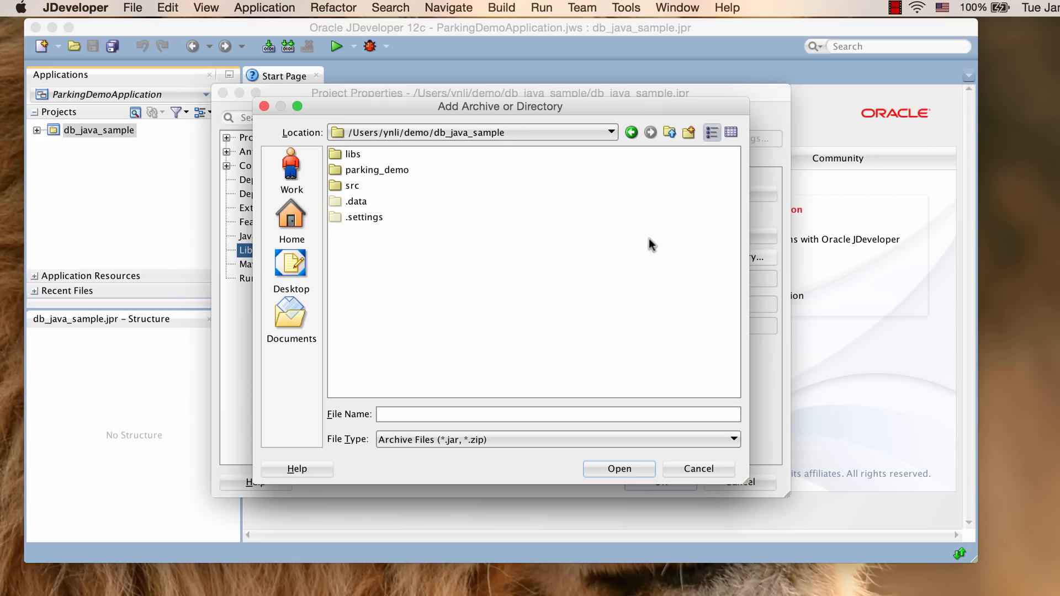
double_click(352, 154)
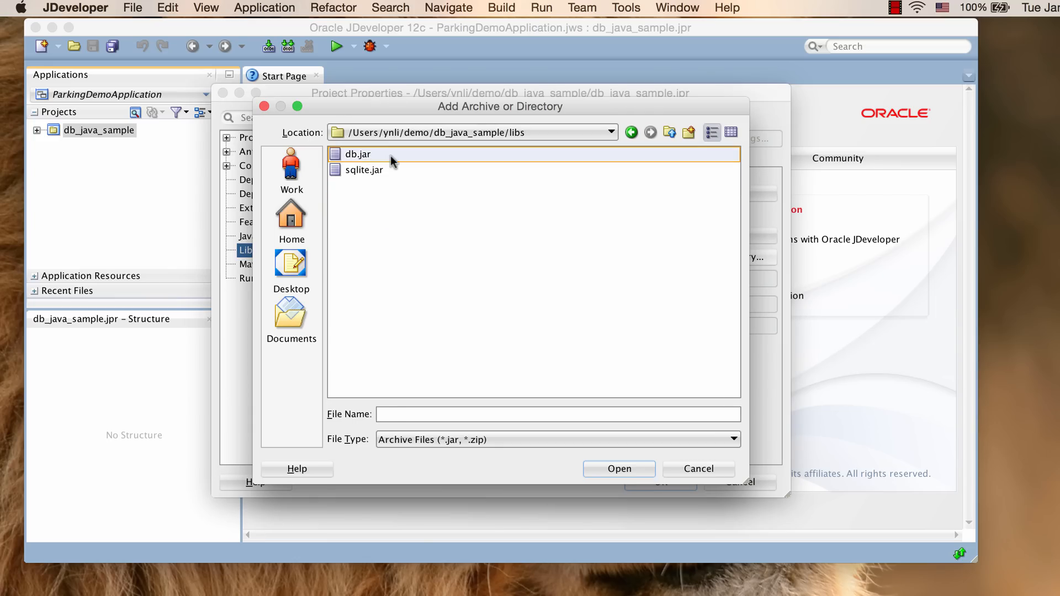
left_click(357, 155)
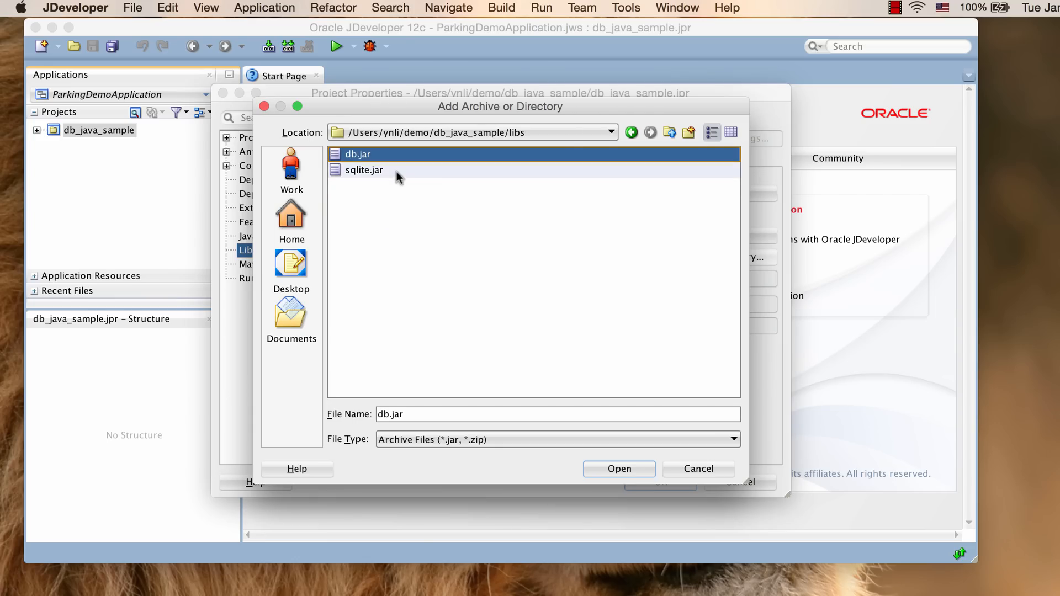
left_click(364, 170)
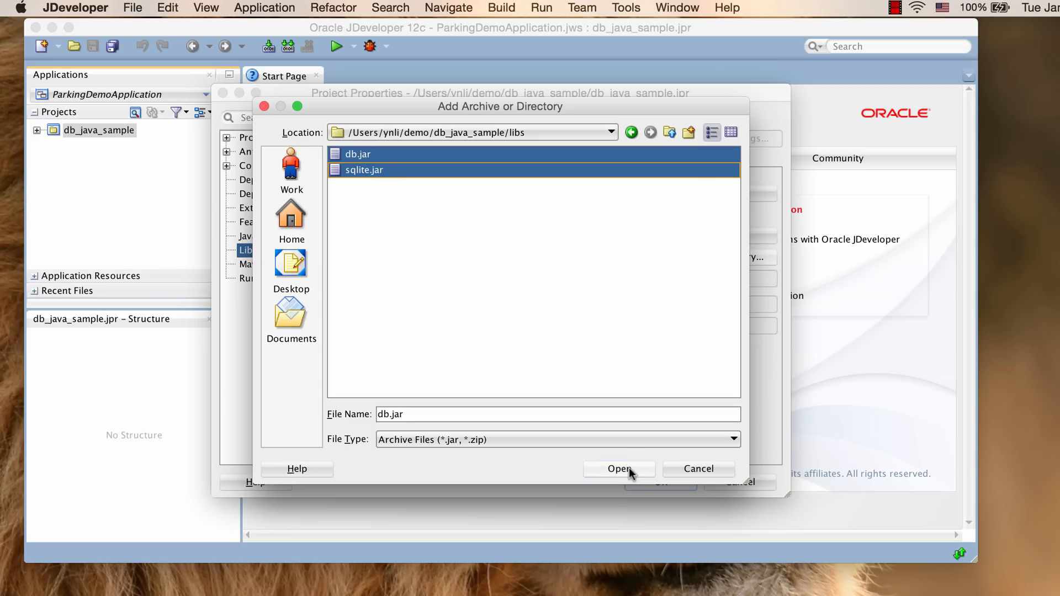
left_click(619, 469)
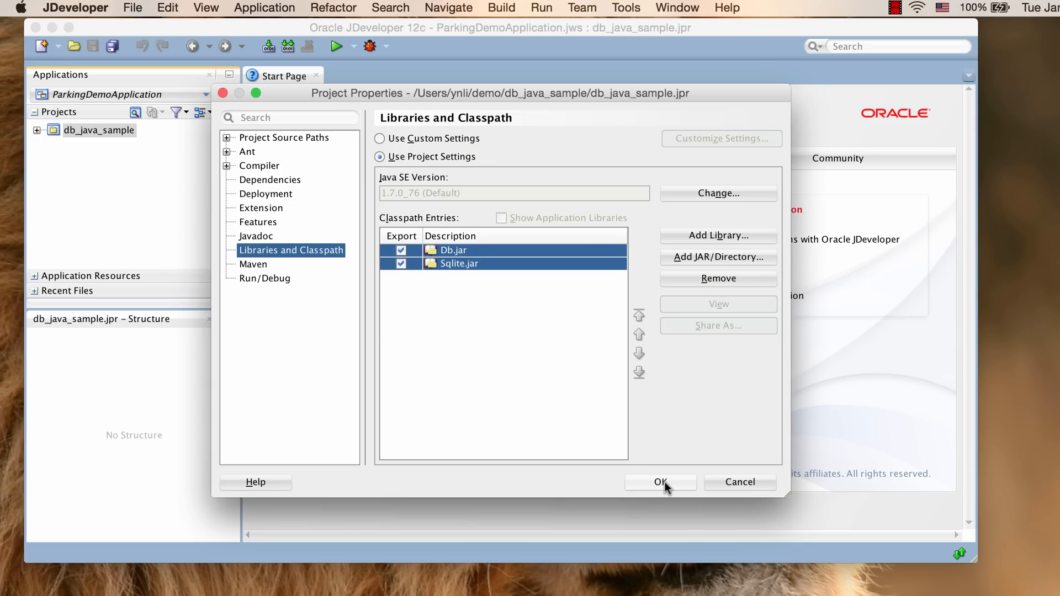
left_click(661, 483)
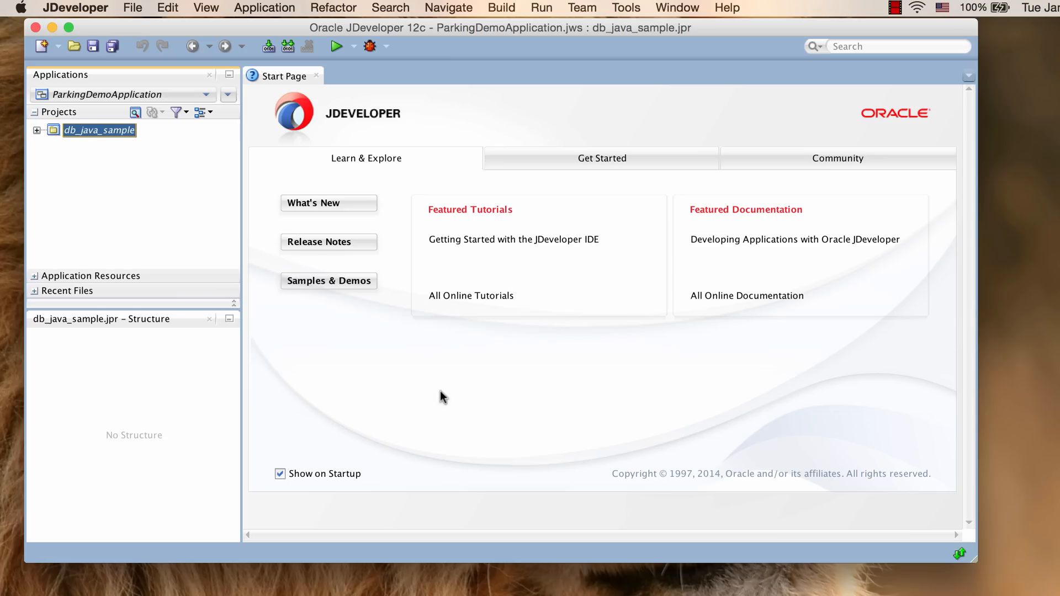
mouse_move(532, 23)
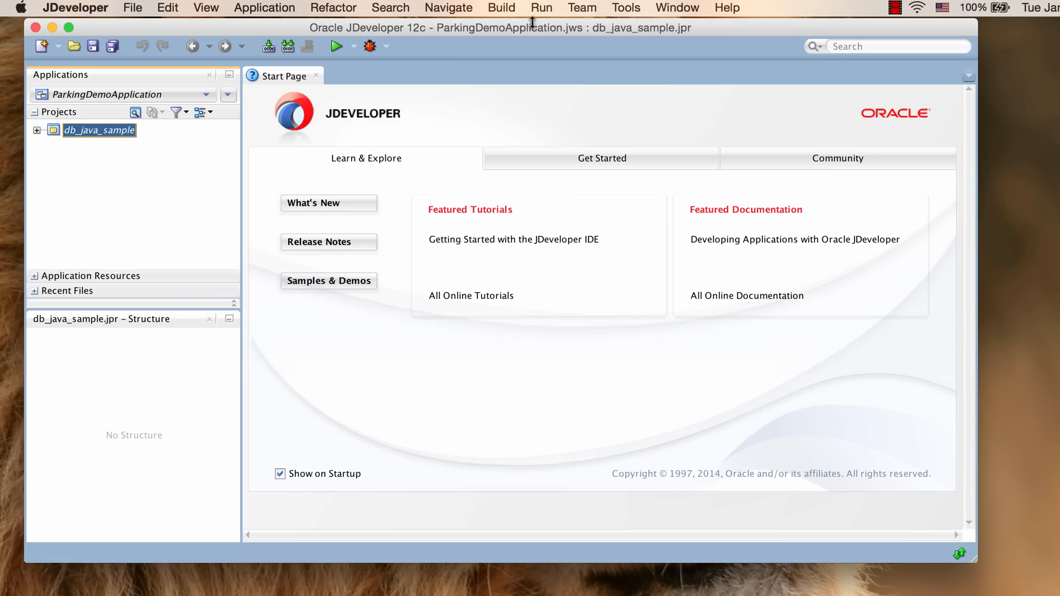
Step: Go to Manage Run Configurations to show the project's Run/Debug settings
left_click(541, 8)
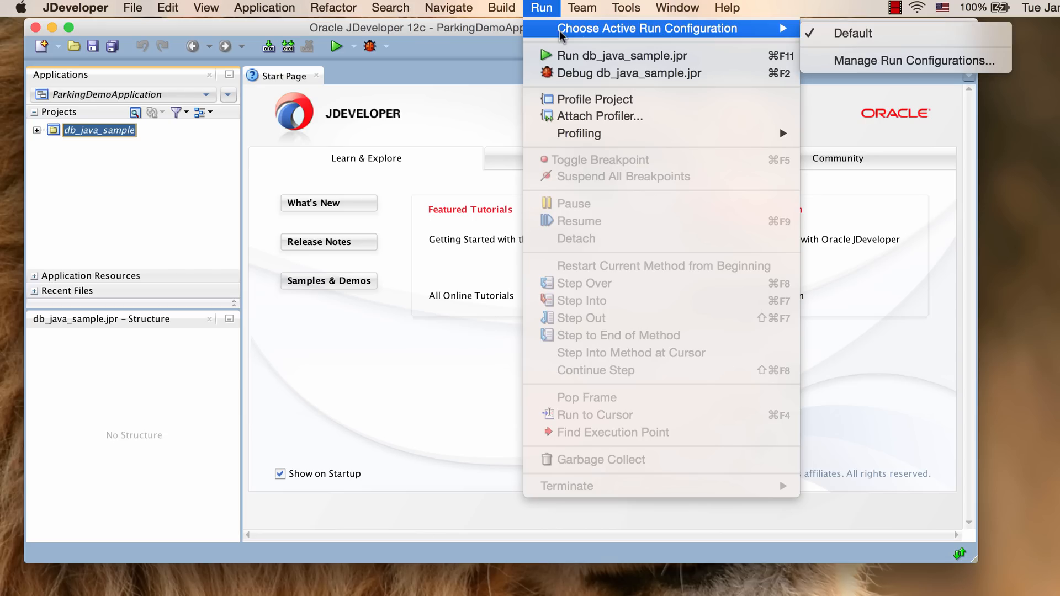
mouse_move(826, 52)
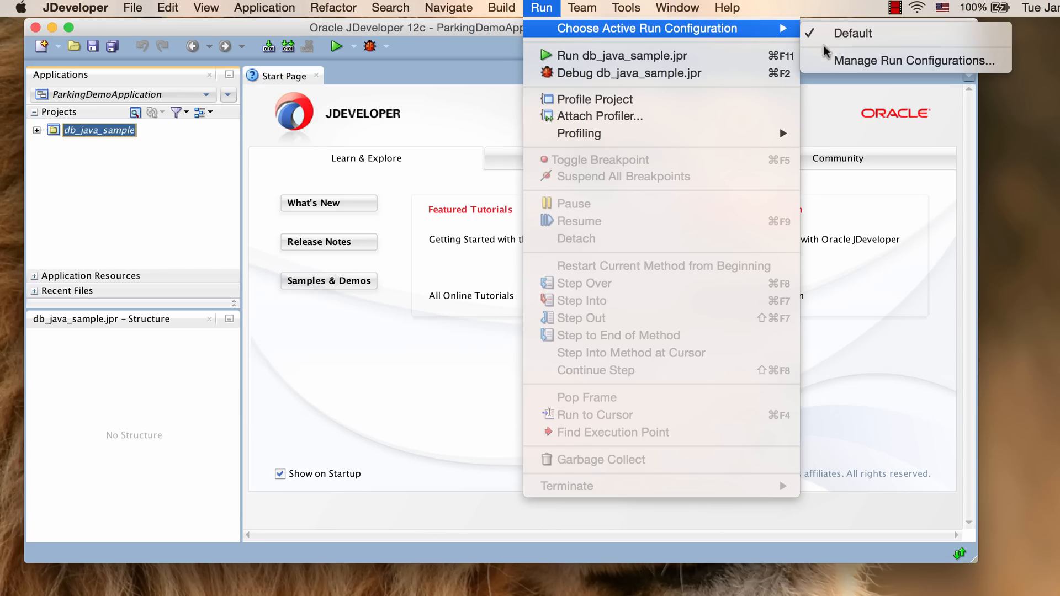
left_click(913, 61)
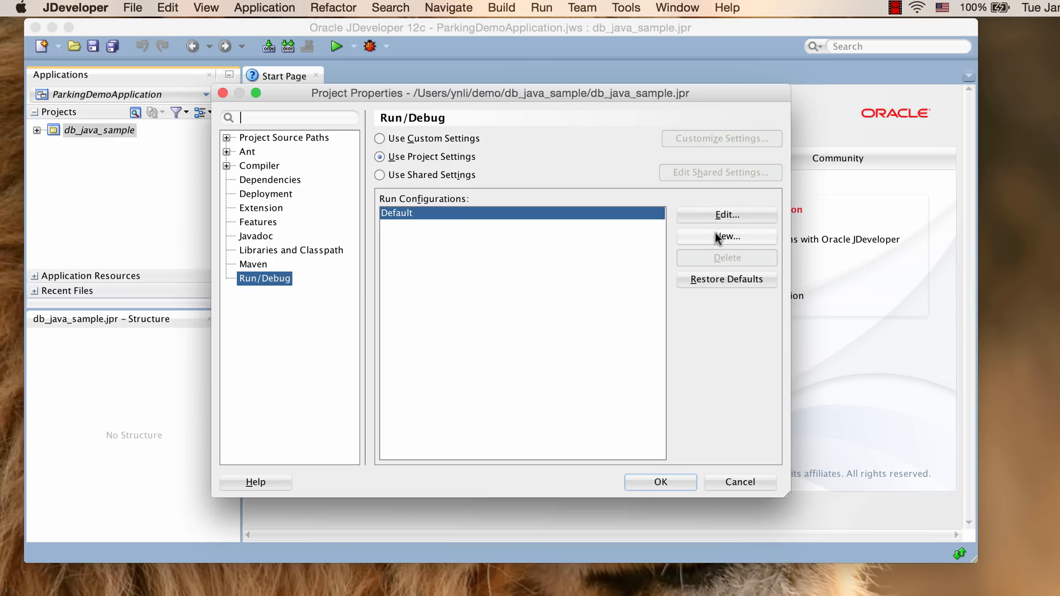
Step: Create a new run configuration named ParkingDemo
left_click(727, 236)
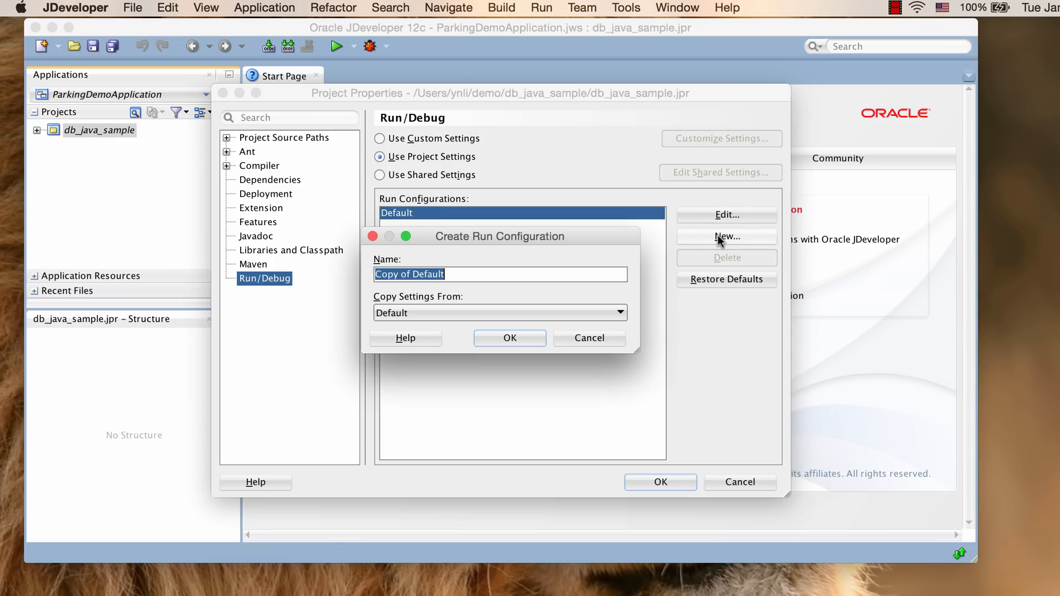
type("P")
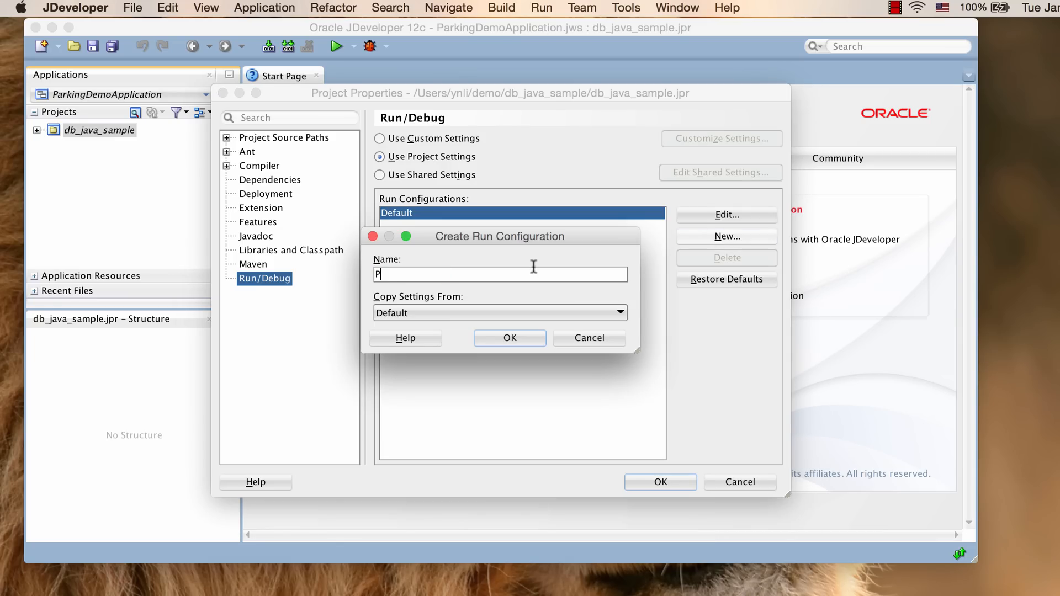
type("arkingDemo")
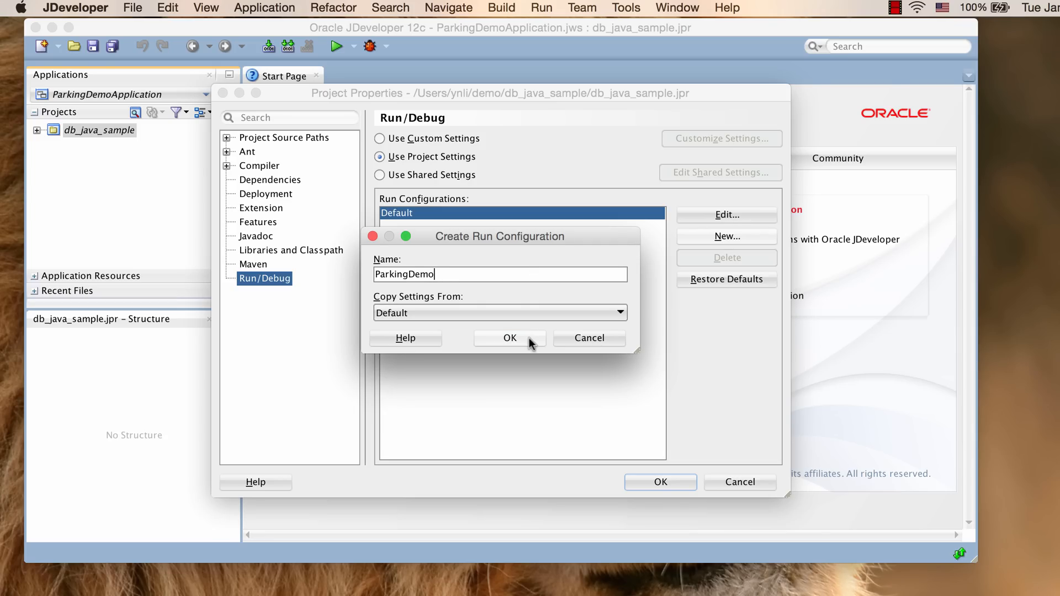
left_click(510, 338)
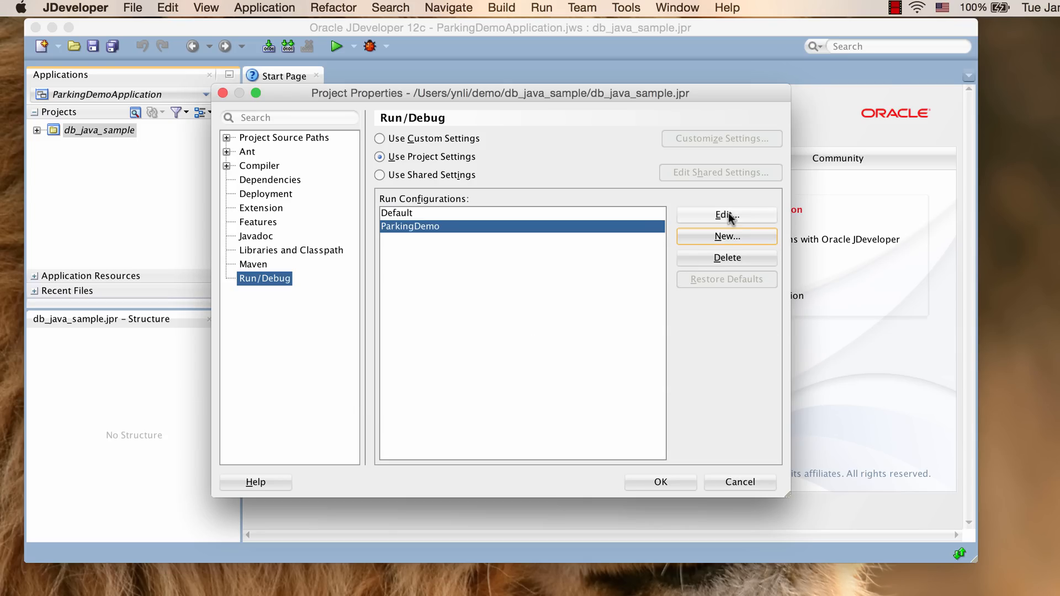
Step: In its launch settings, set ParkingDemo.java as the default run target
left_click(725, 216)
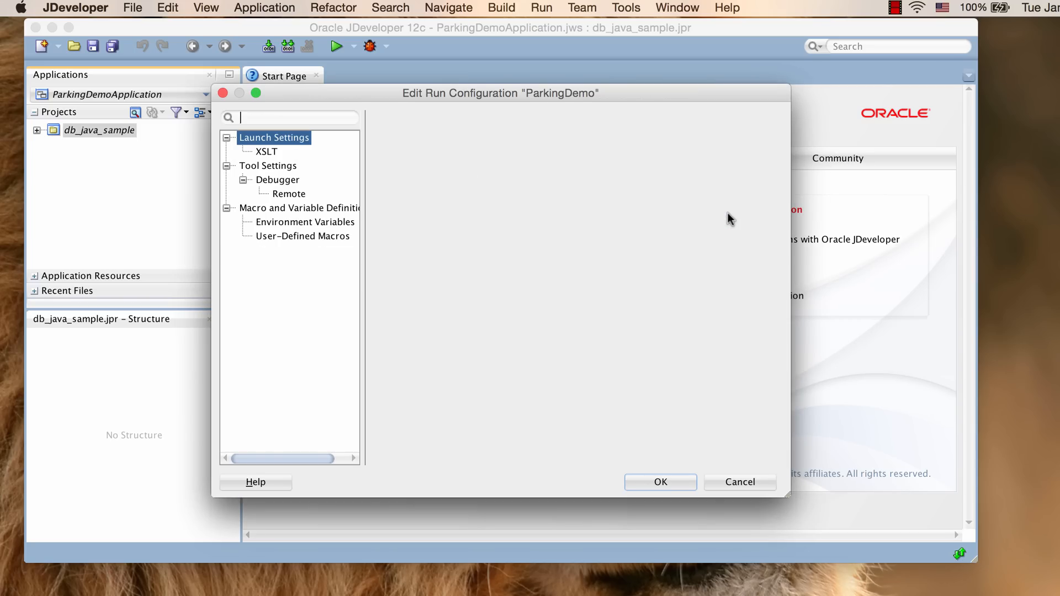
left_click(274, 137)
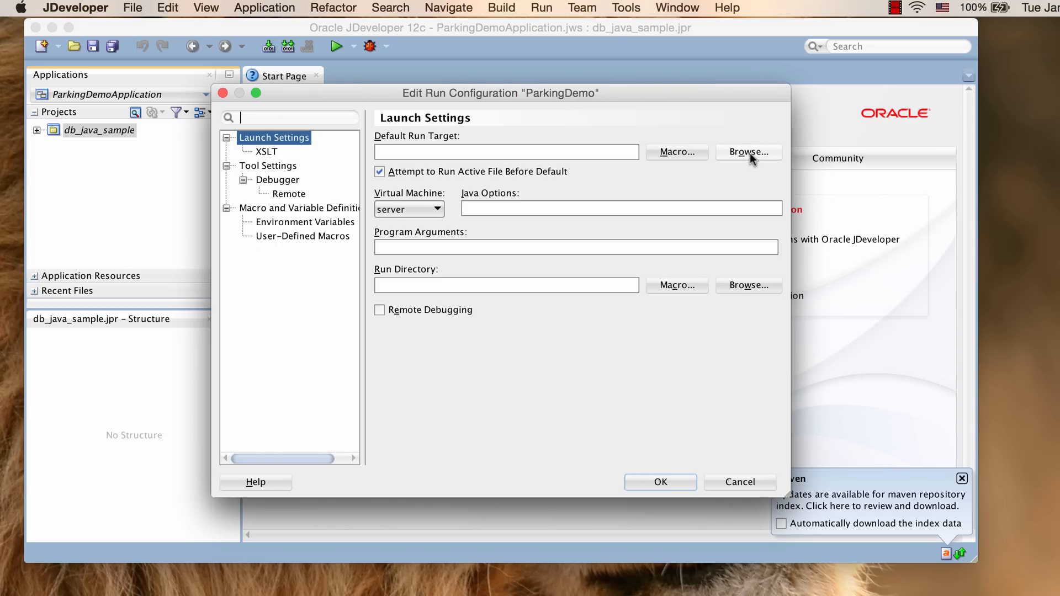
left_click(748, 152)
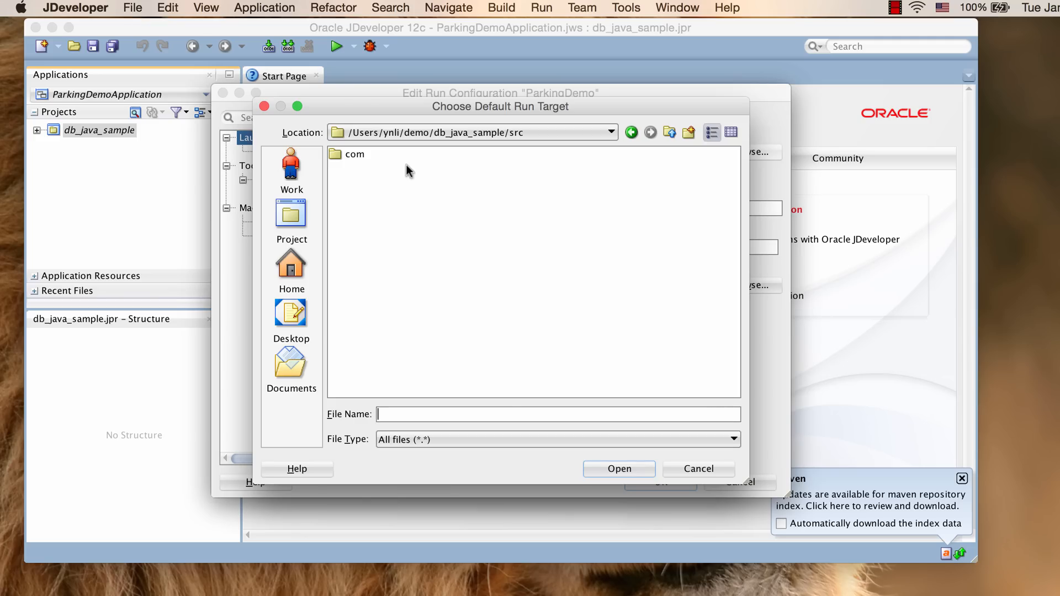
double_click(354, 155)
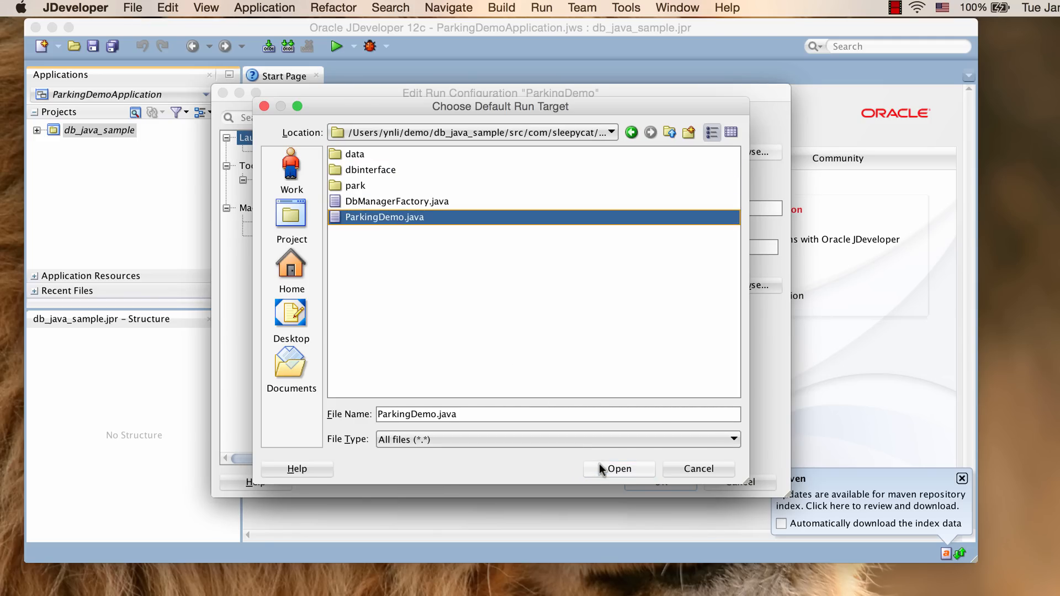
left_click(618, 468)
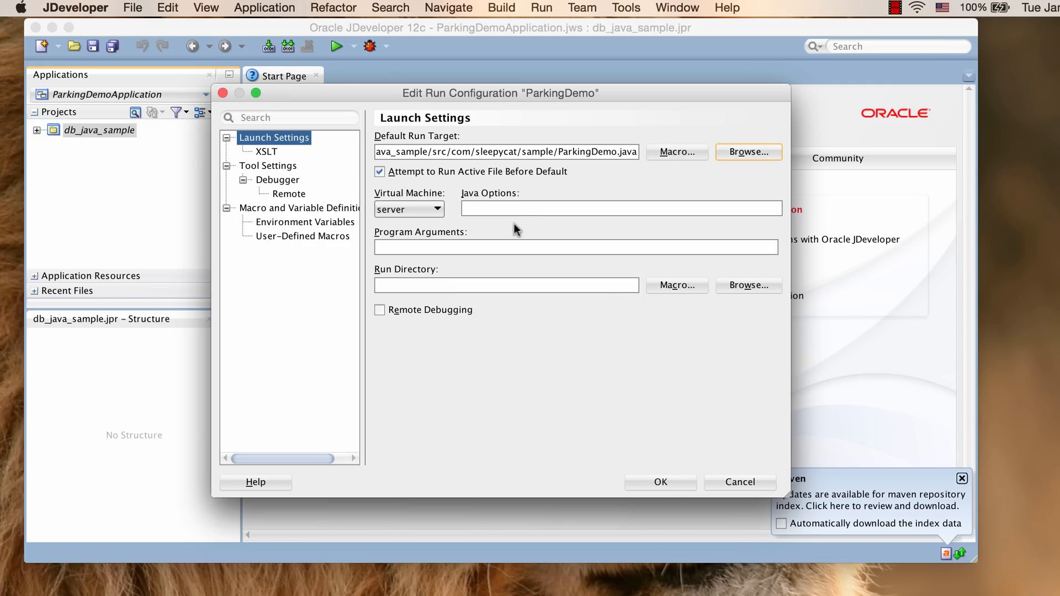
Step: Set Java Options to -Djava.library.path=/Users/ynli/demo/db_java_sample, adjust the run directory and confirm
type("-")
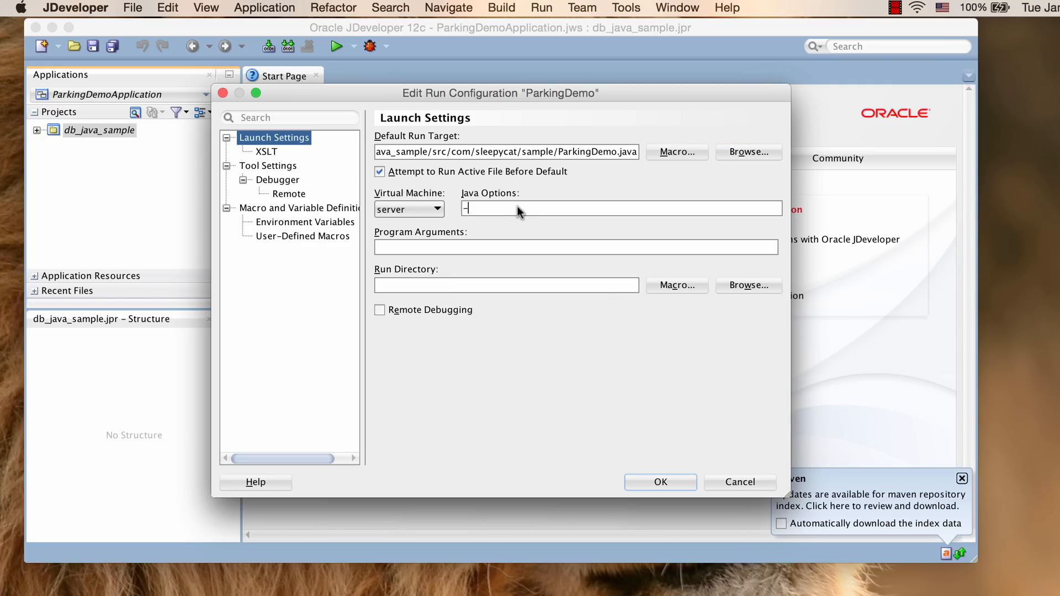
type("Djava.")
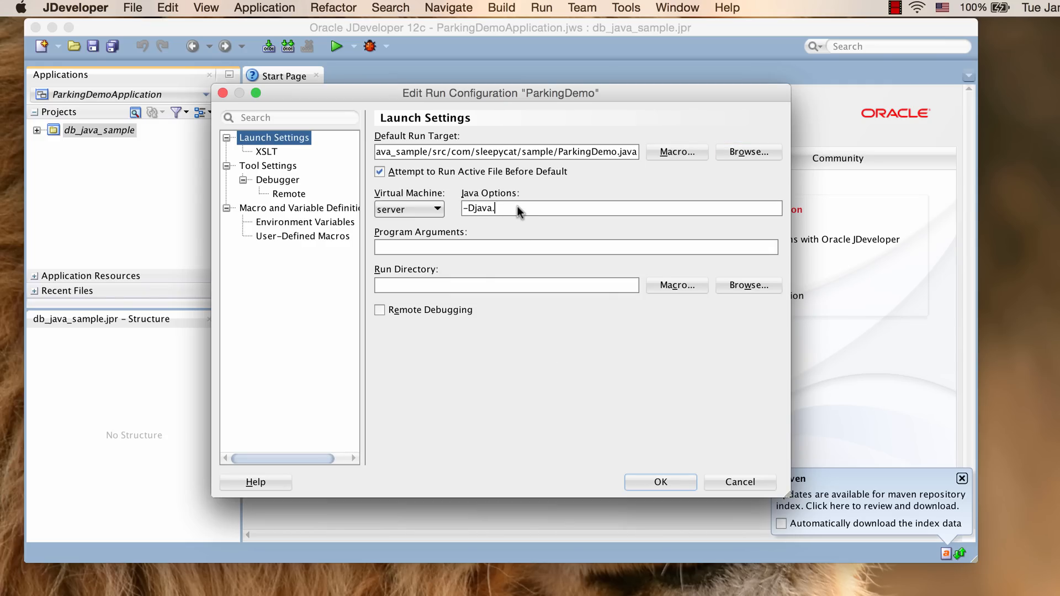
type("library.path")
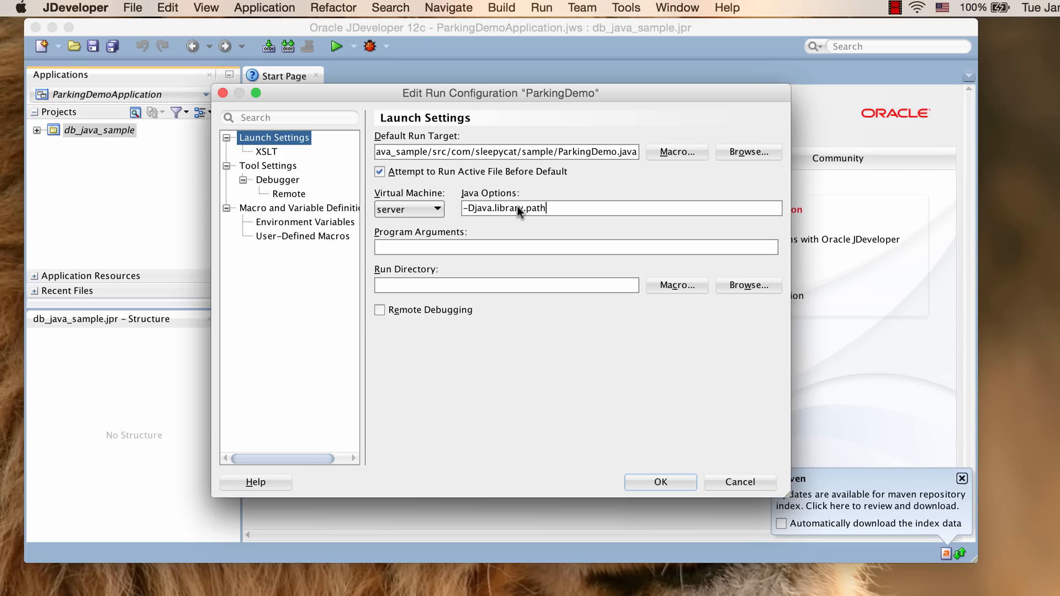
type("=")
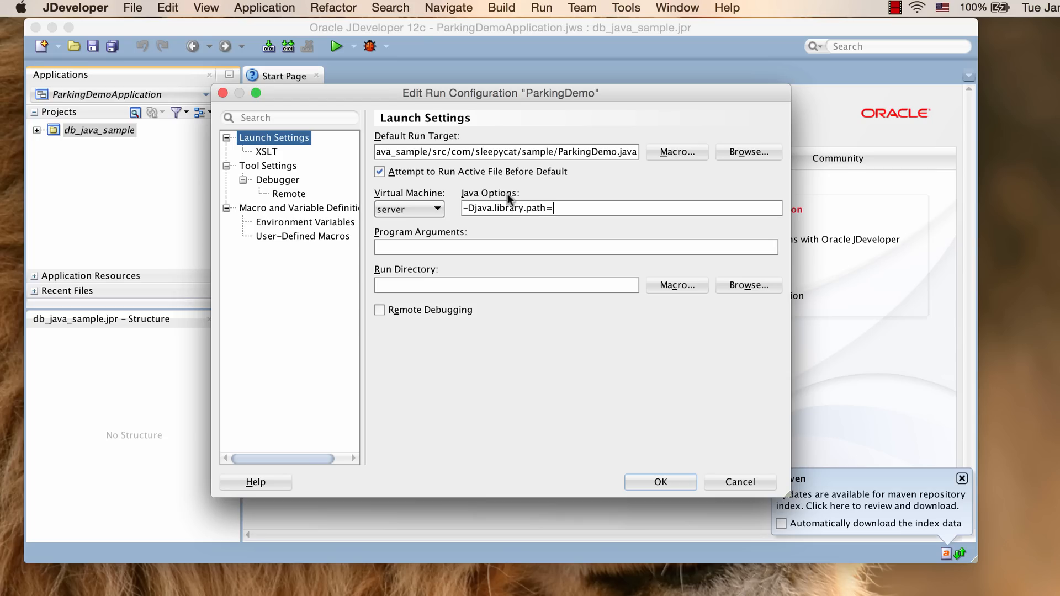
mouse_move(411, 152)
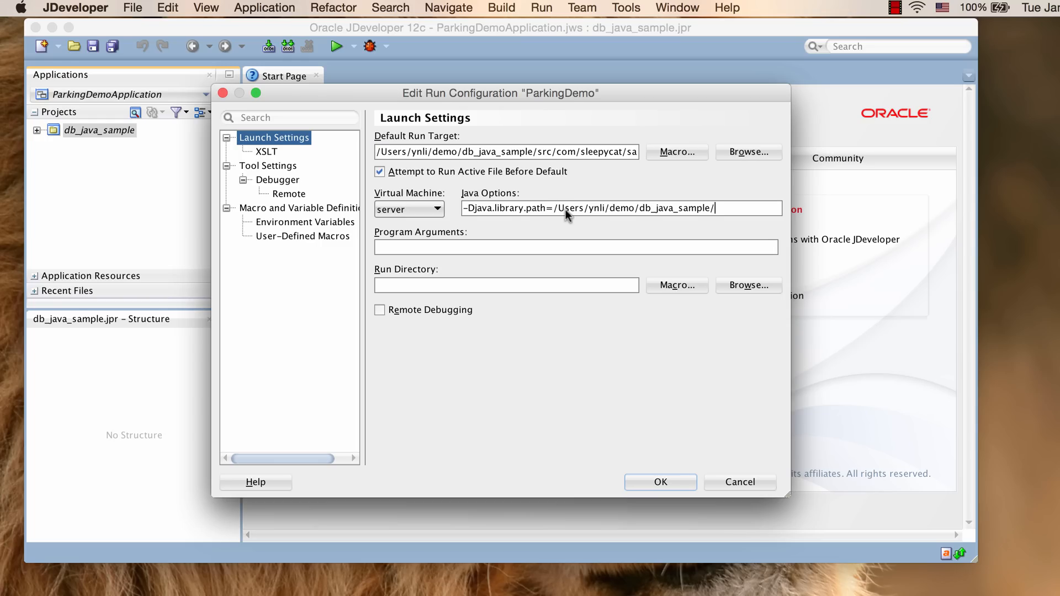
key("Backspace")
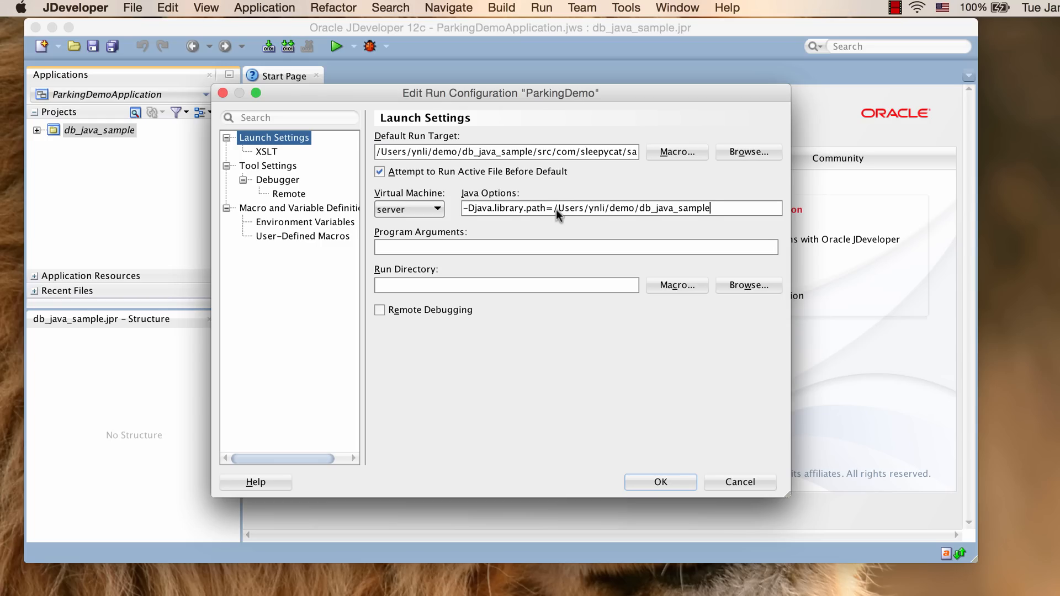
mouse_move(541, 290)
type("/Users/ynli/demo/db_java_sample/")
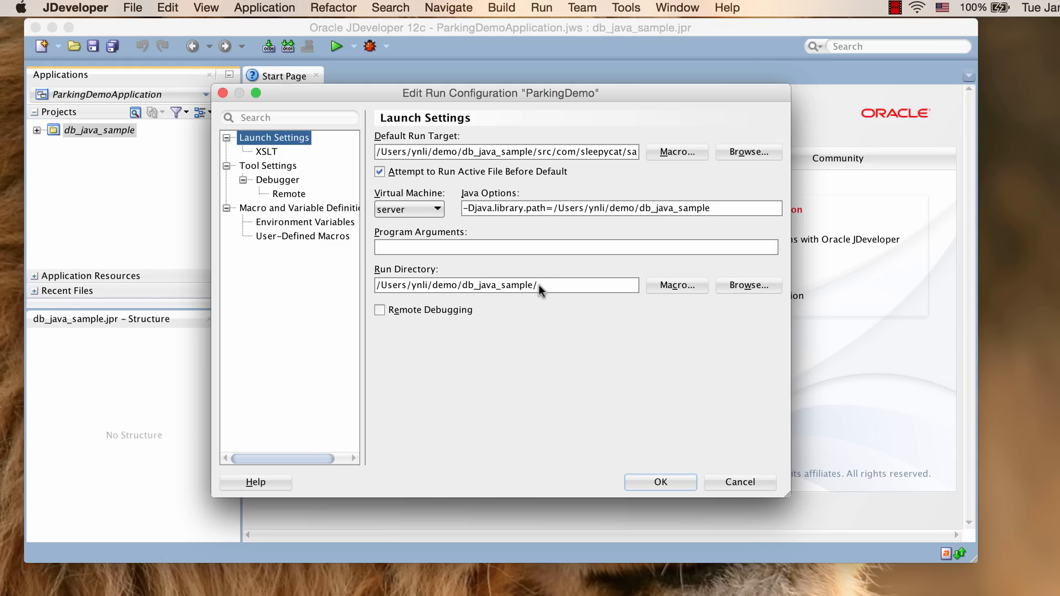
left_click(506, 285)
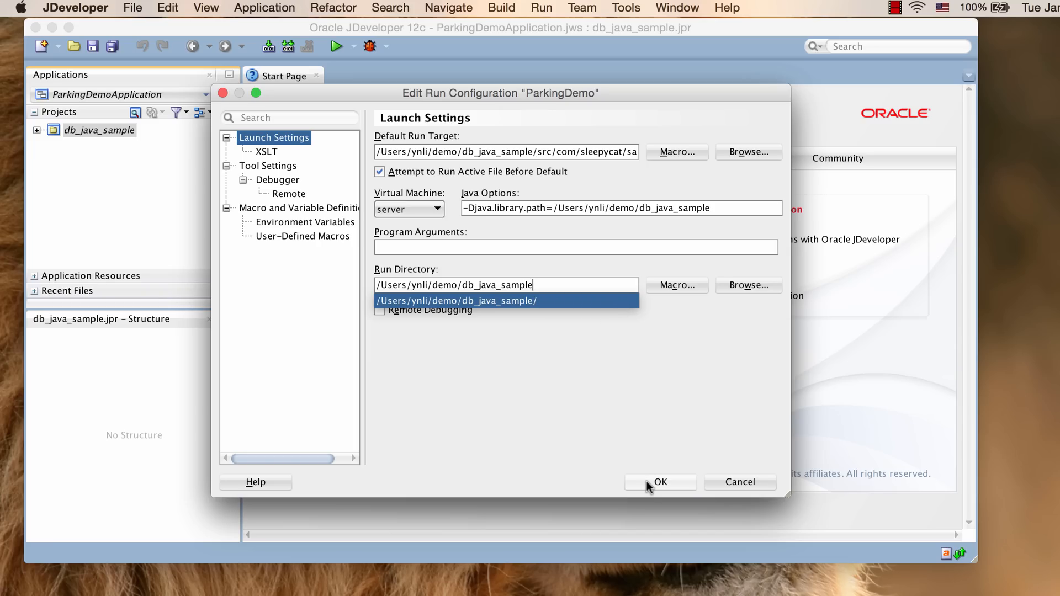
left_click(661, 483)
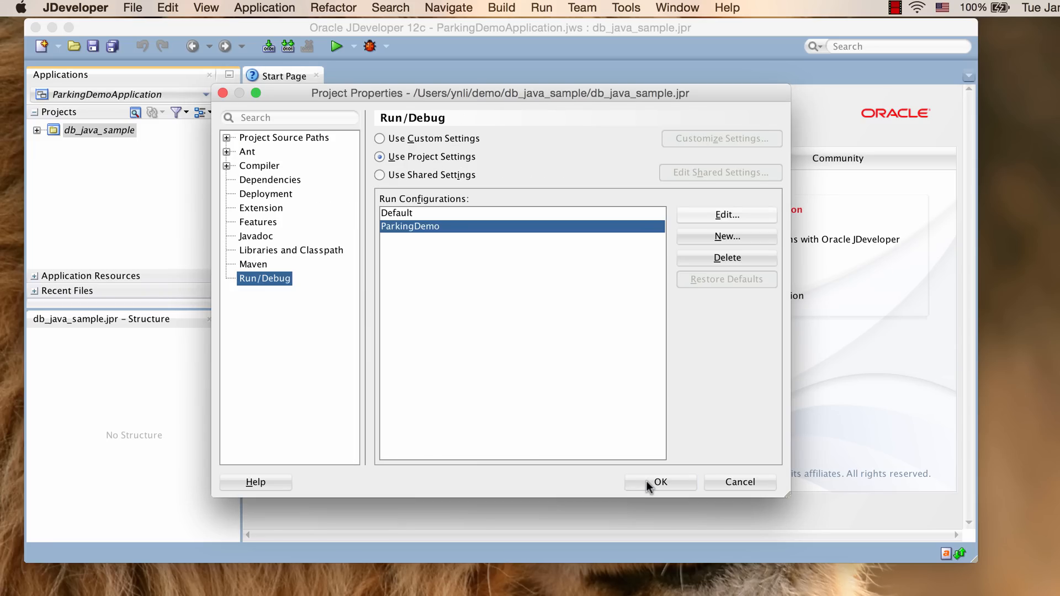
Step: Close Project Properties and run the project with the ParkingDemo configuration
left_click(660, 483)
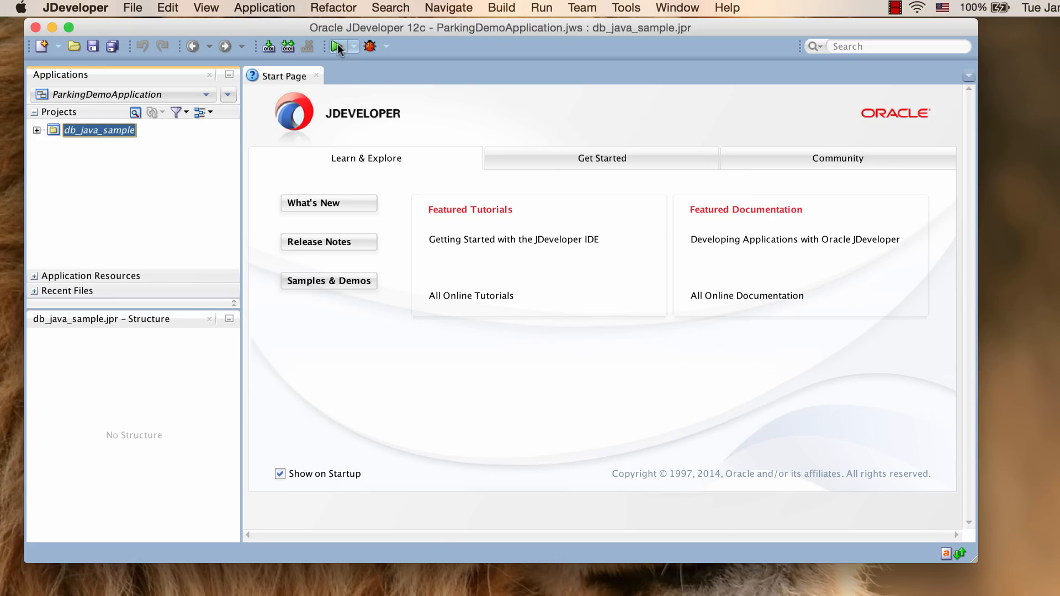
mouse_move(338, 46)
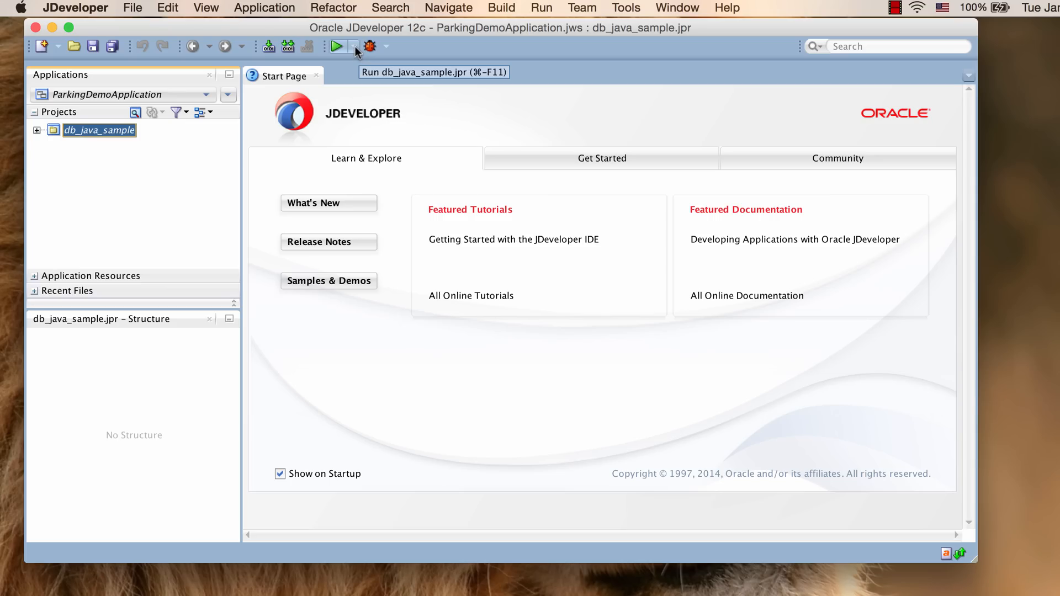
left_click(354, 46)
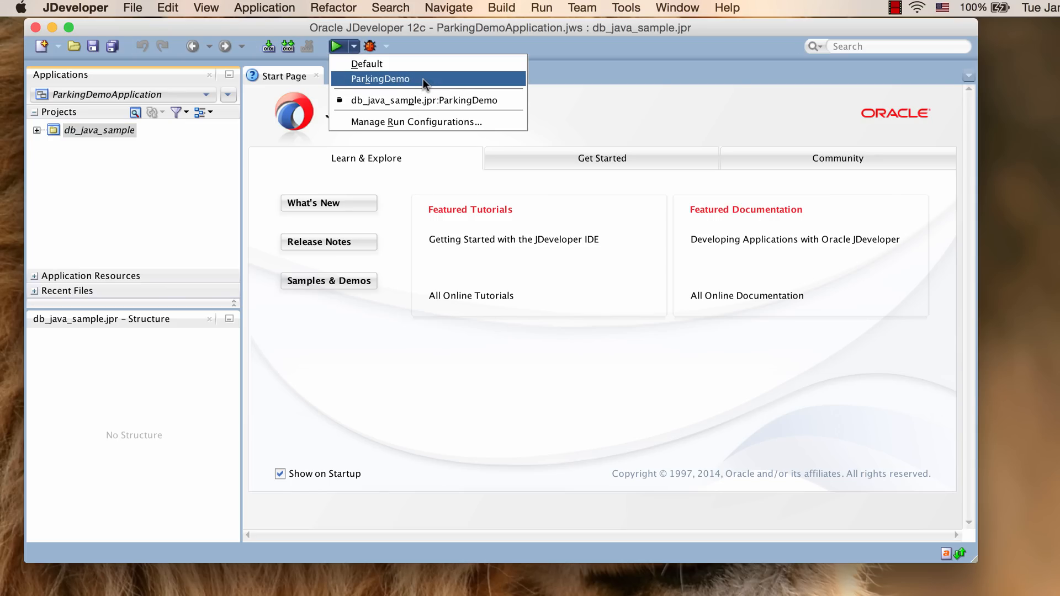
left_click(381, 79)
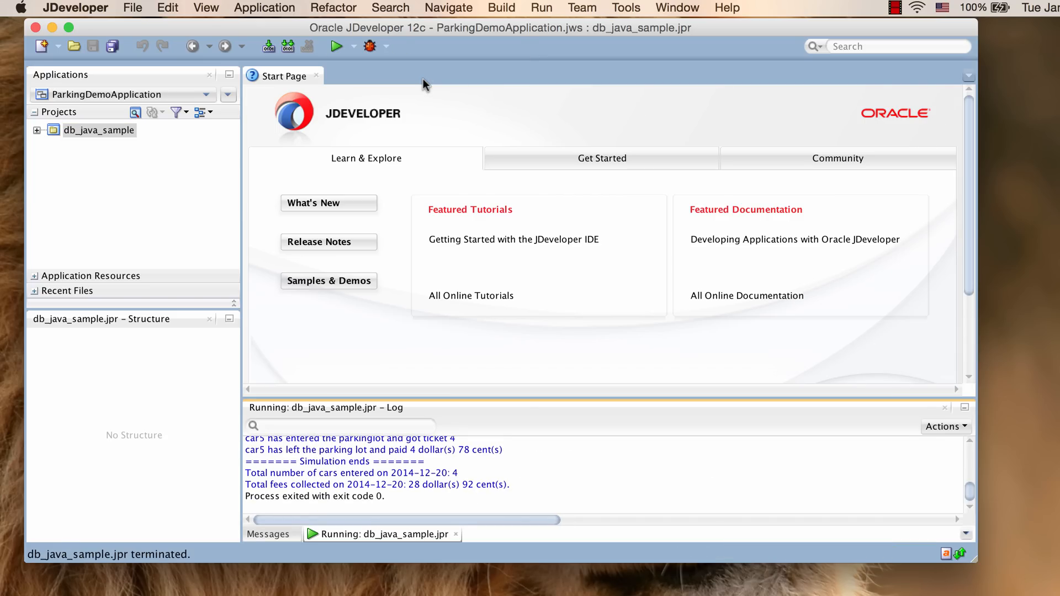
mouse_move(531, 490)
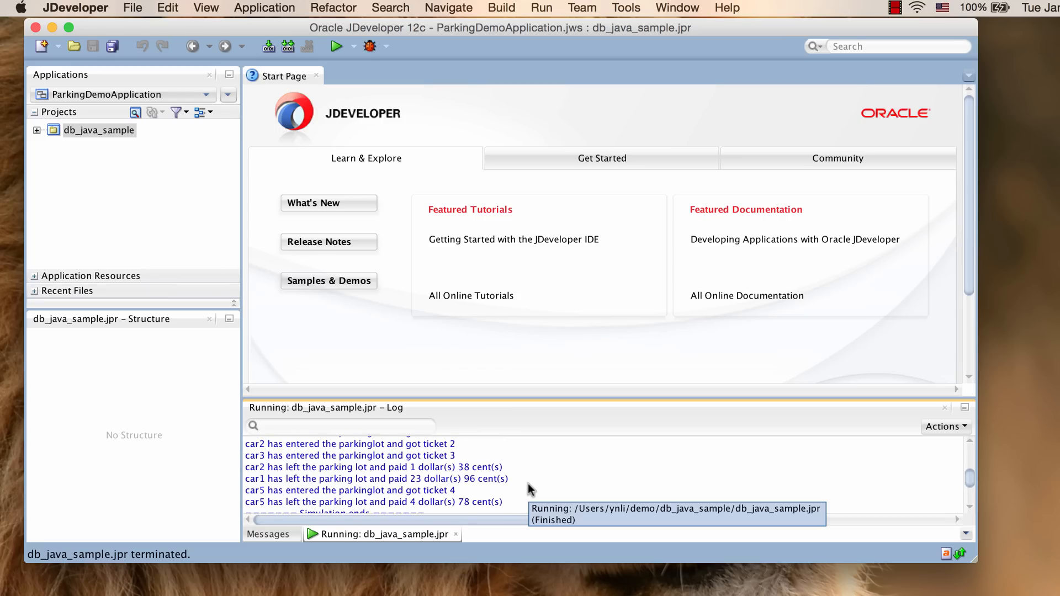
Step: Scroll the run log from simulation start to the totals of 28 dollars 92 cents and exit code 0
scroll("up", 3)
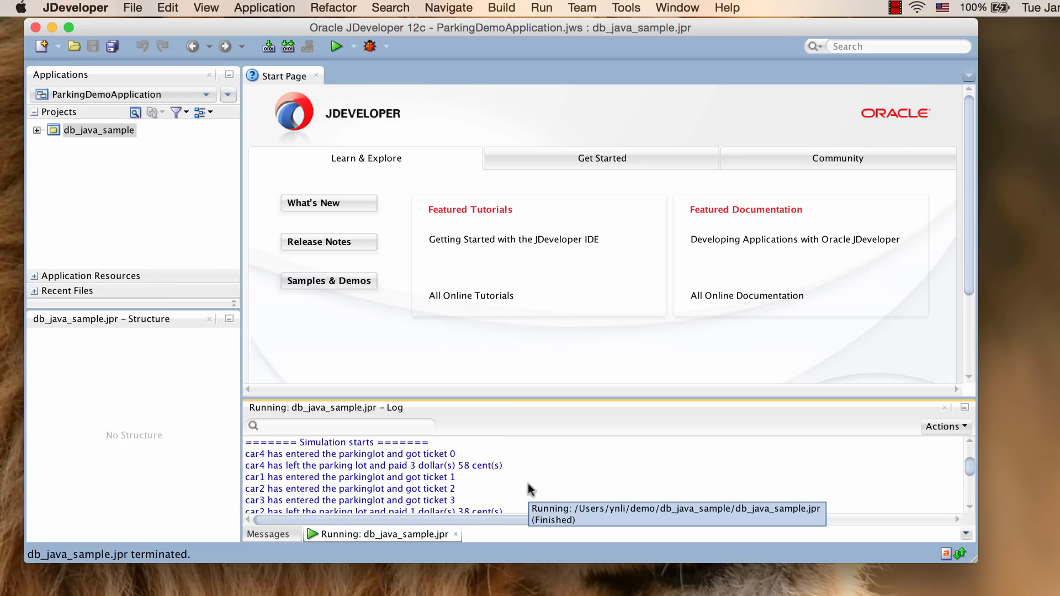
mouse_move(555, 405)
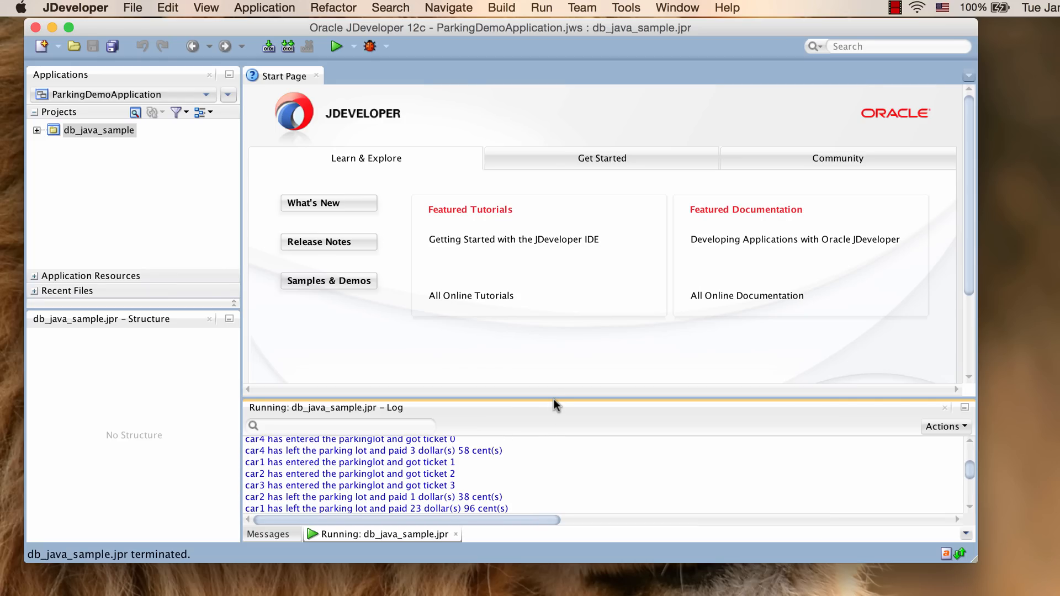
mouse_move(557, 409)
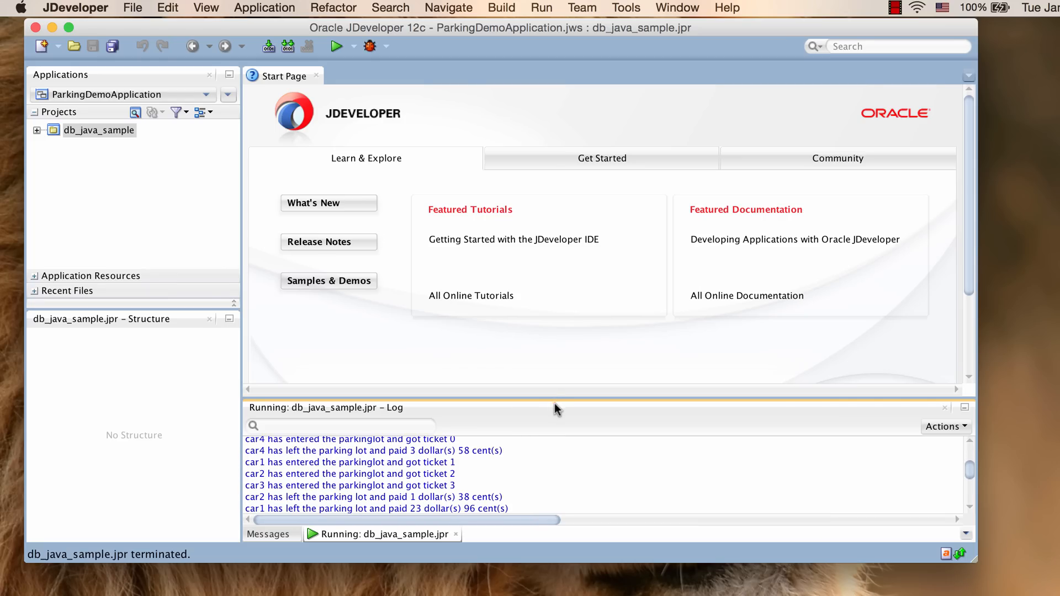
mouse_move(553, 459)
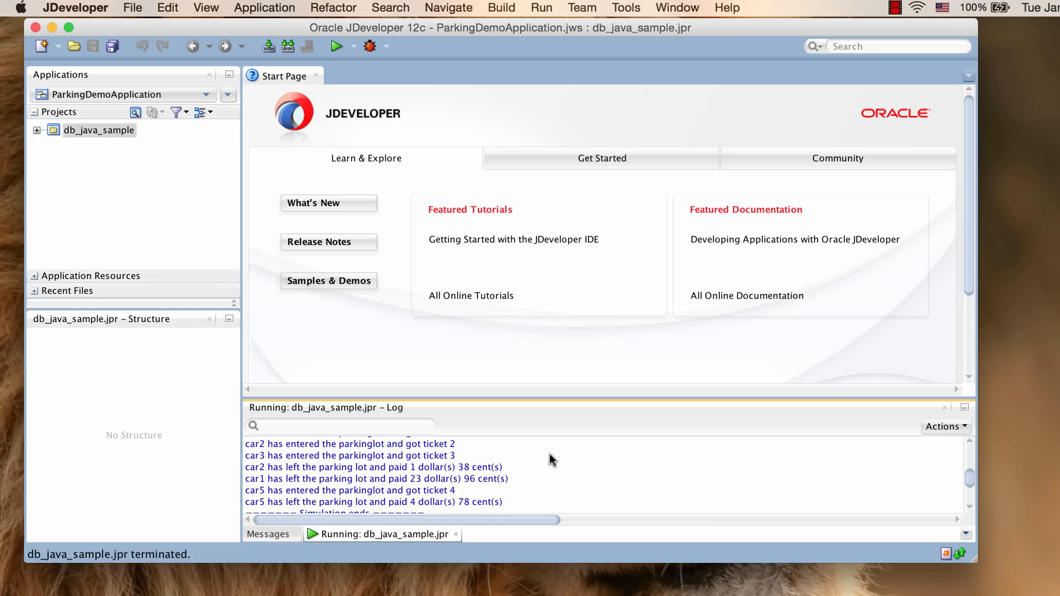
scroll("down", 3)
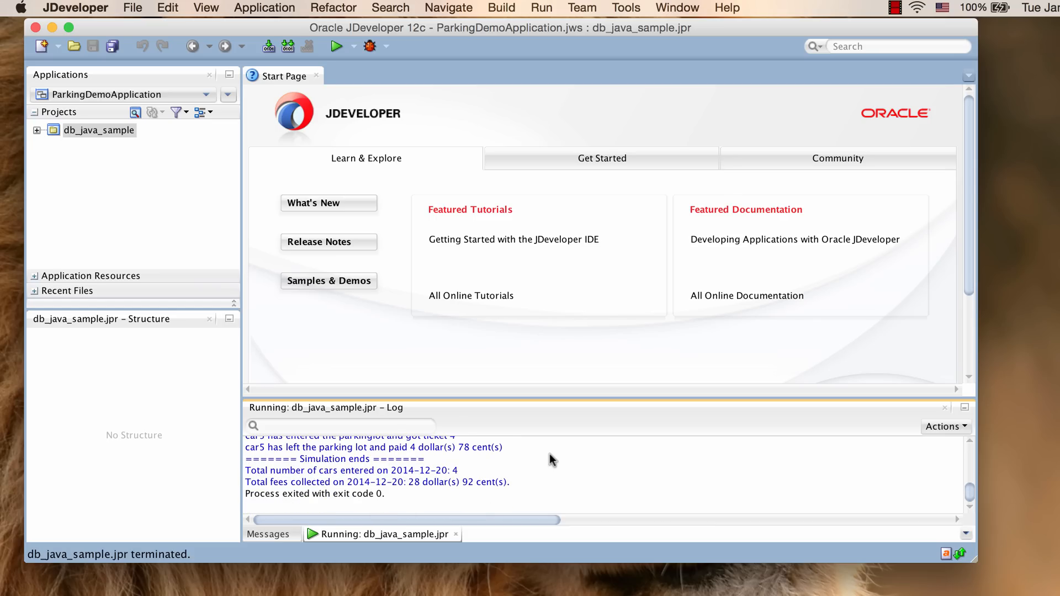
mouse_move(532, 398)
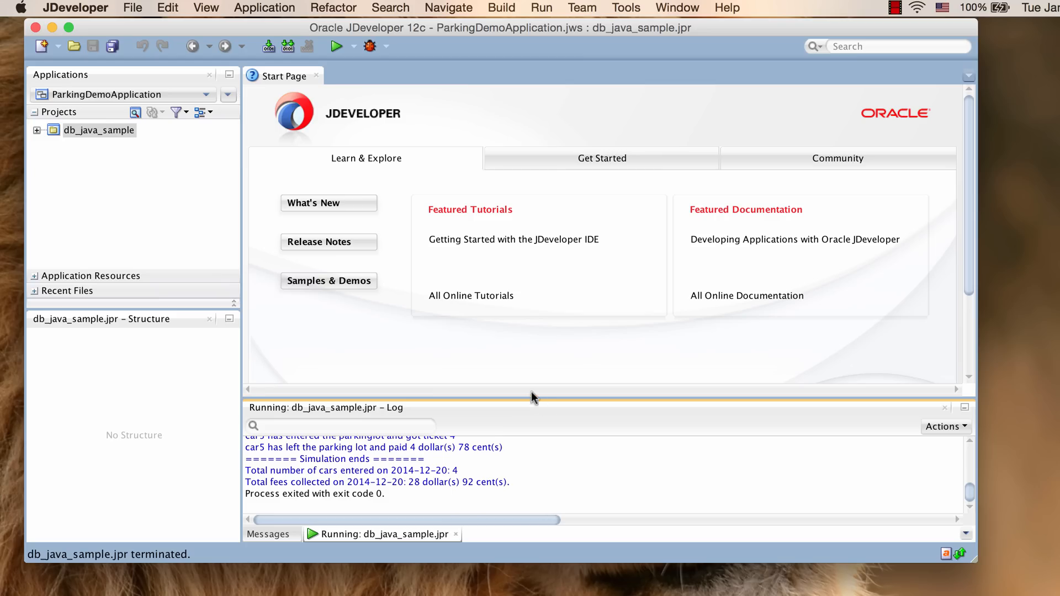
mouse_move(41, 137)
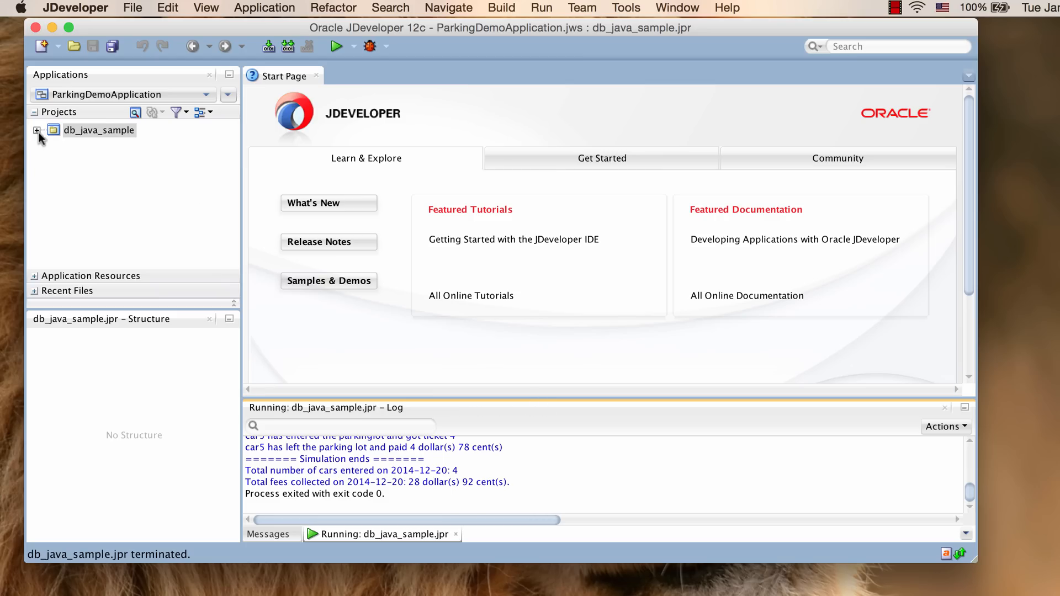
Step: Open ParkingDemo.java from com.sleepycat.sample and place the cursor at the DbManagerFactory API.SQL constant
left_click(38, 130)
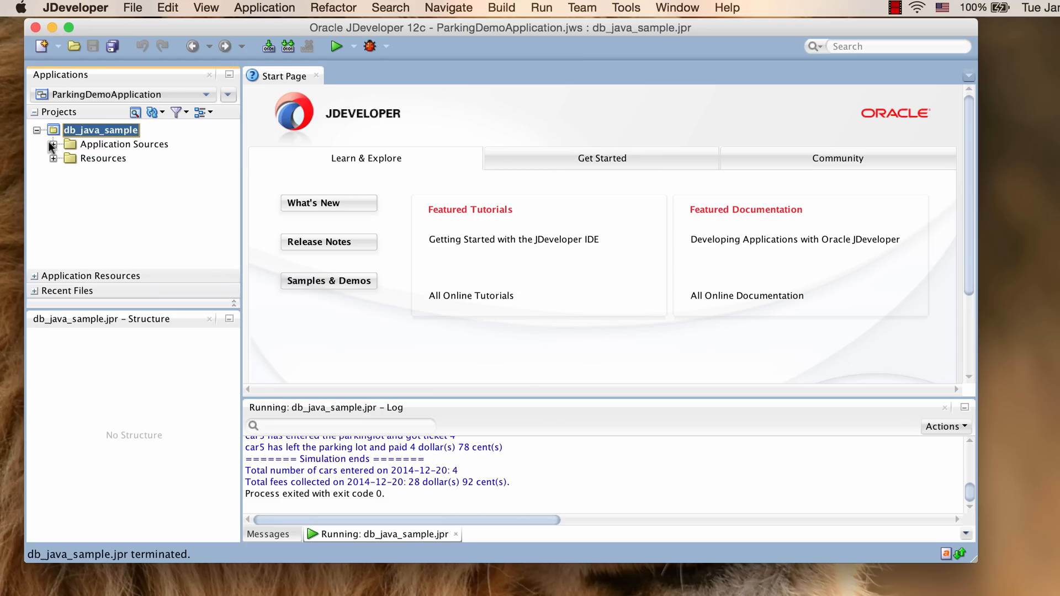
left_click(53, 144)
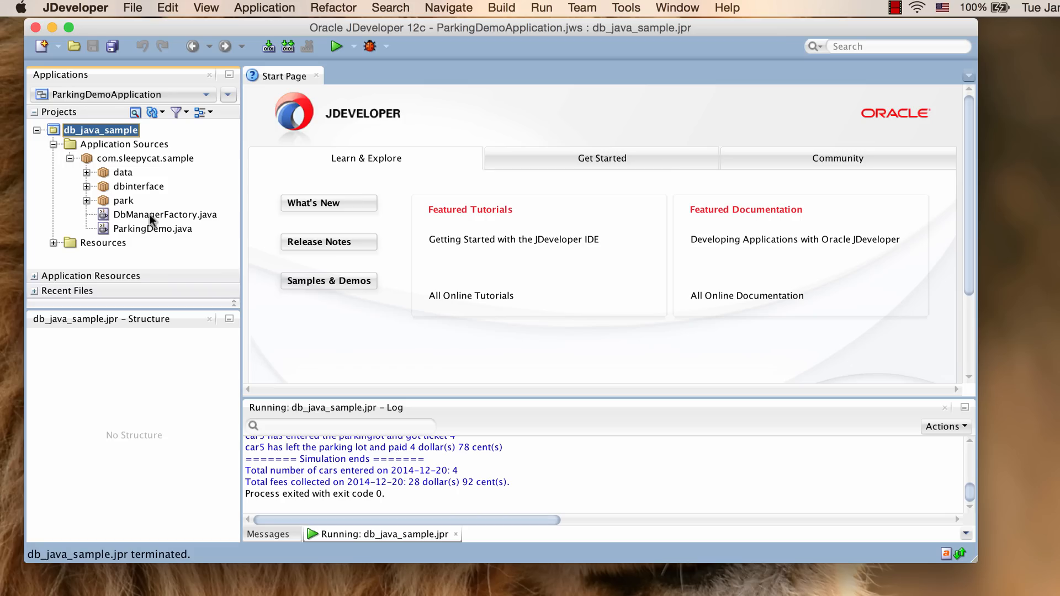
double_click(152, 228)
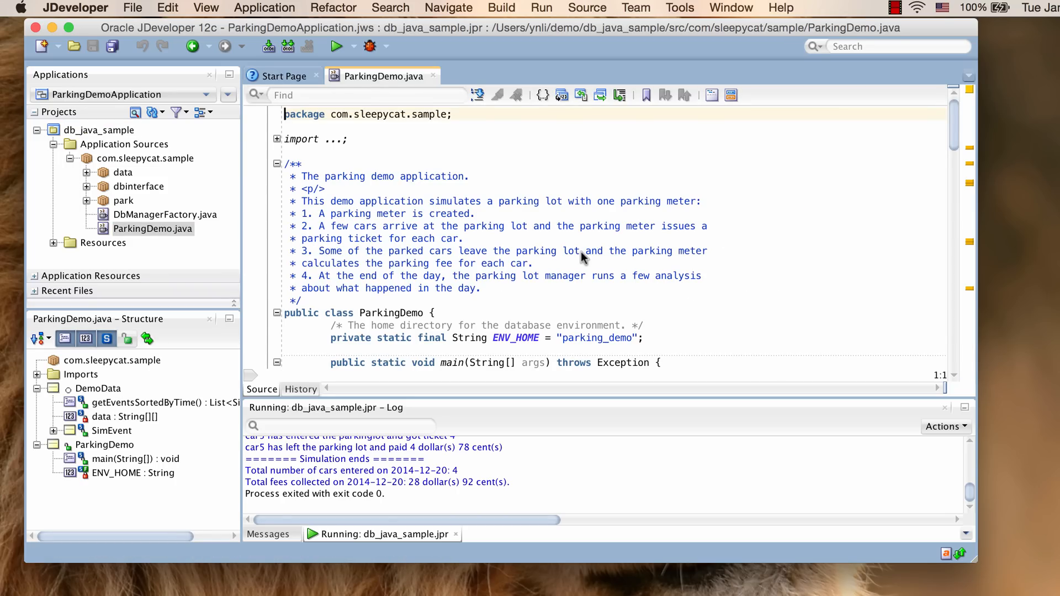
scroll("down", 3)
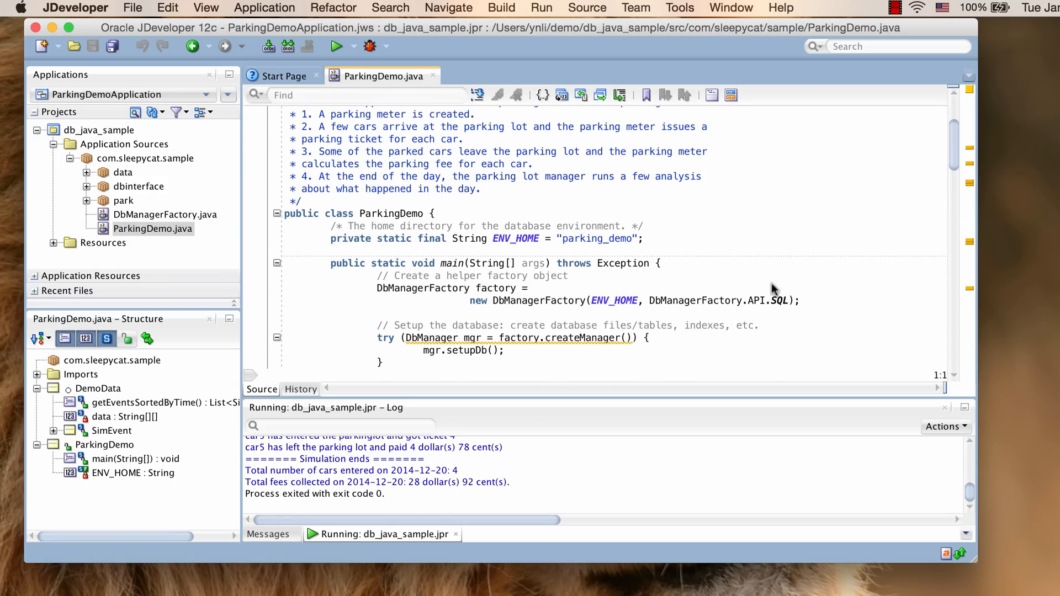
left_click(785, 300)
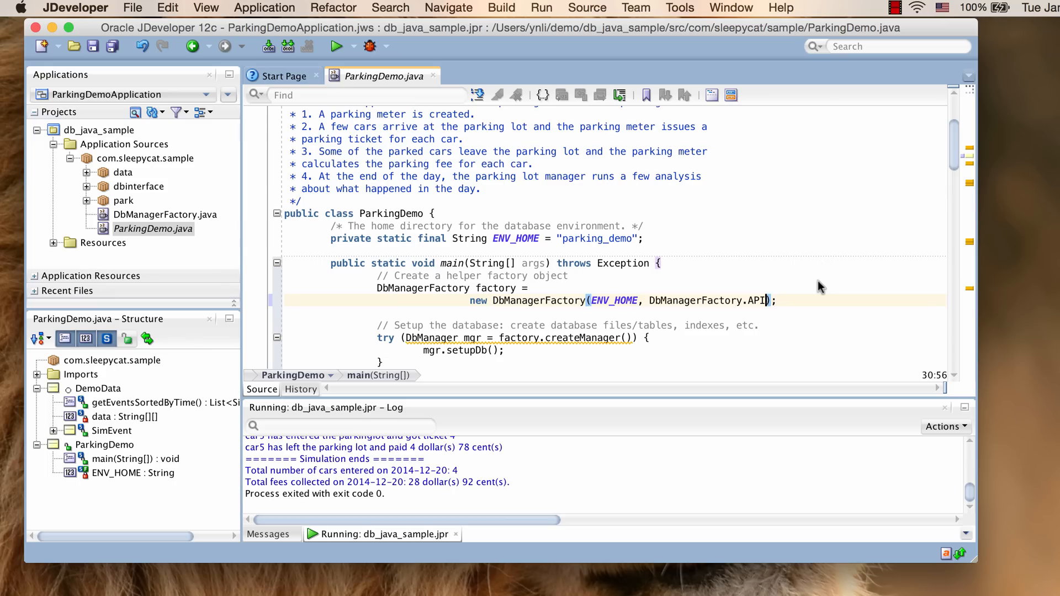
Step: Switch DbManagerFactory.API to BASE in ParkingDemo.java, save, build and rerun the project
type(".BASE")
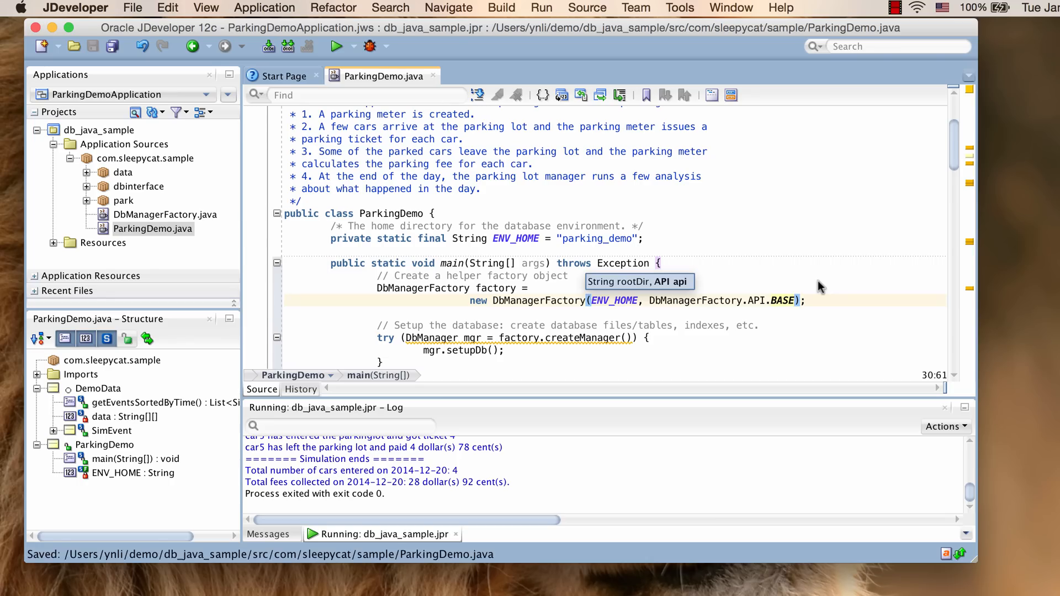
left_click(336, 47)
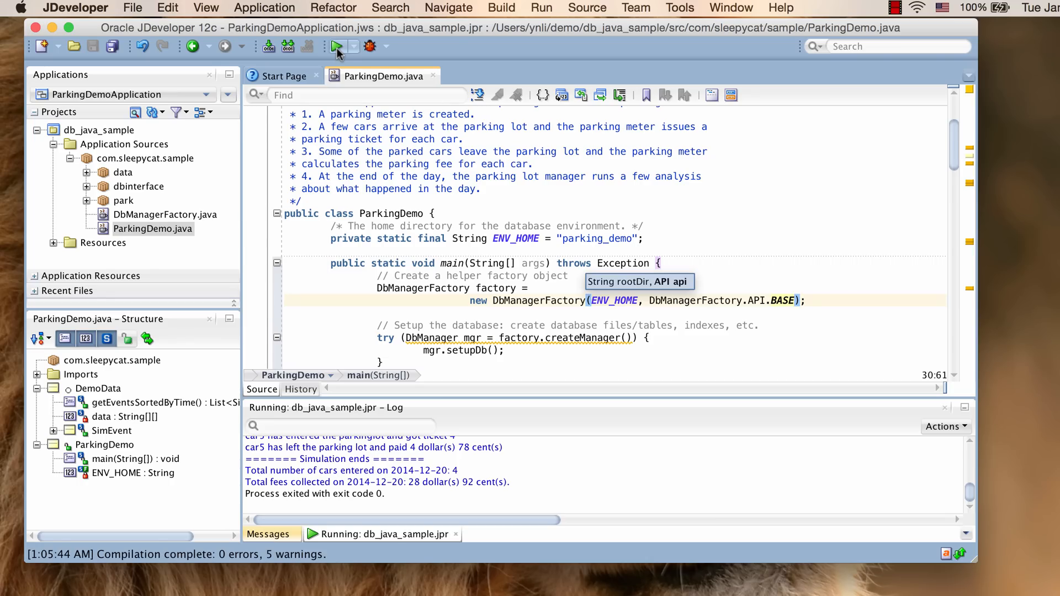
mouse_move(338, 46)
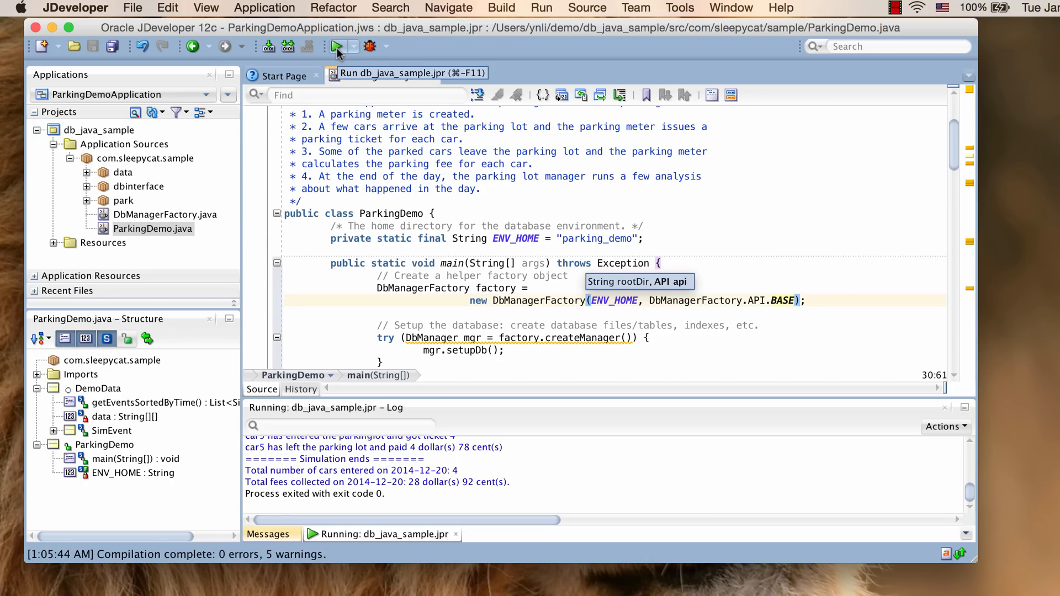
left_click(336, 46)
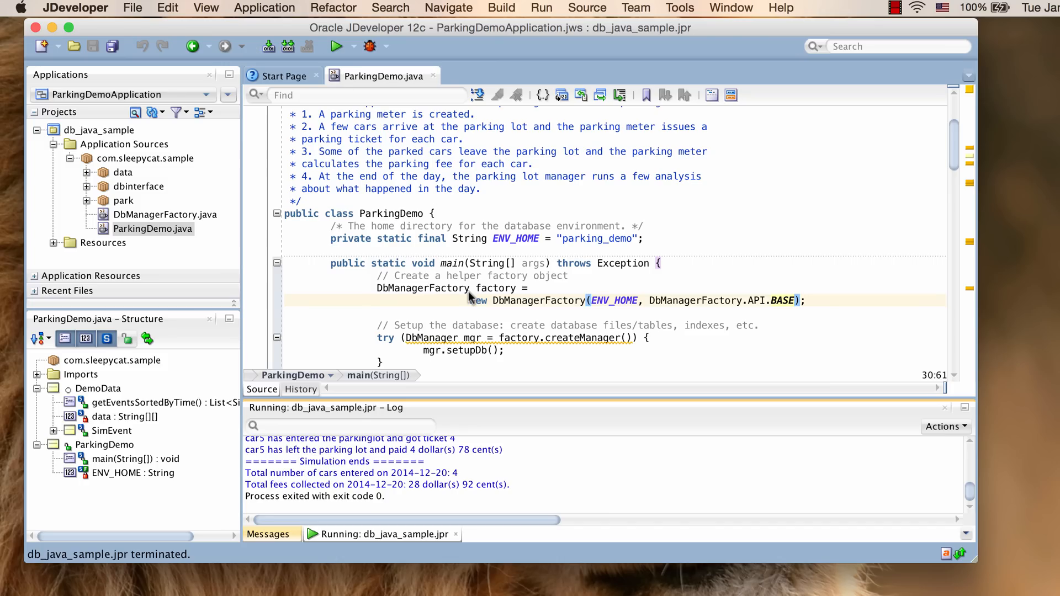
mouse_move(797, 304)
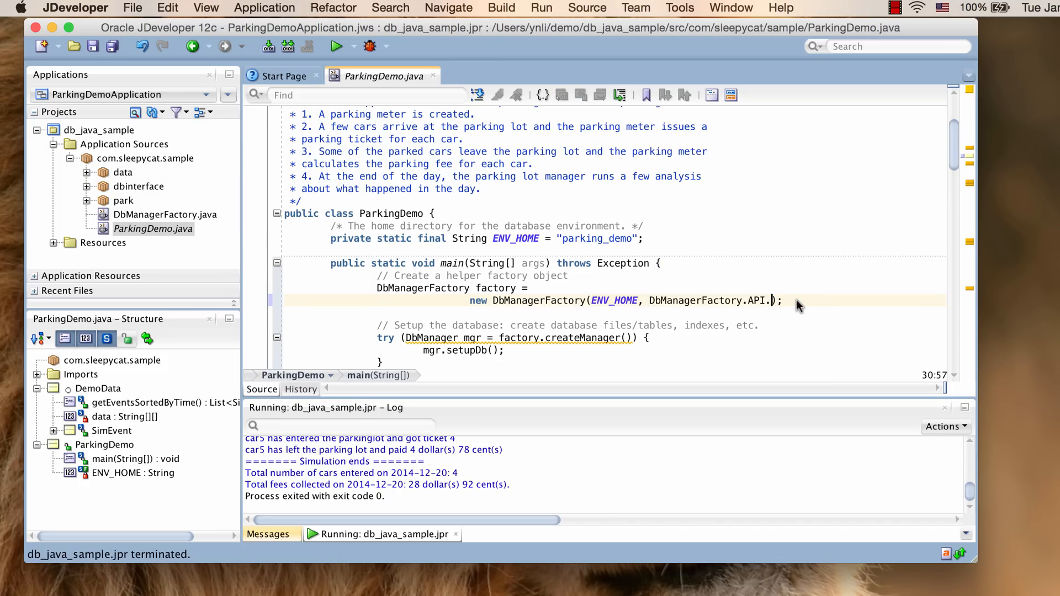
Step: Delete BASE and trigger code completion listing the API choices BASE, DPL and SQL
type(".")
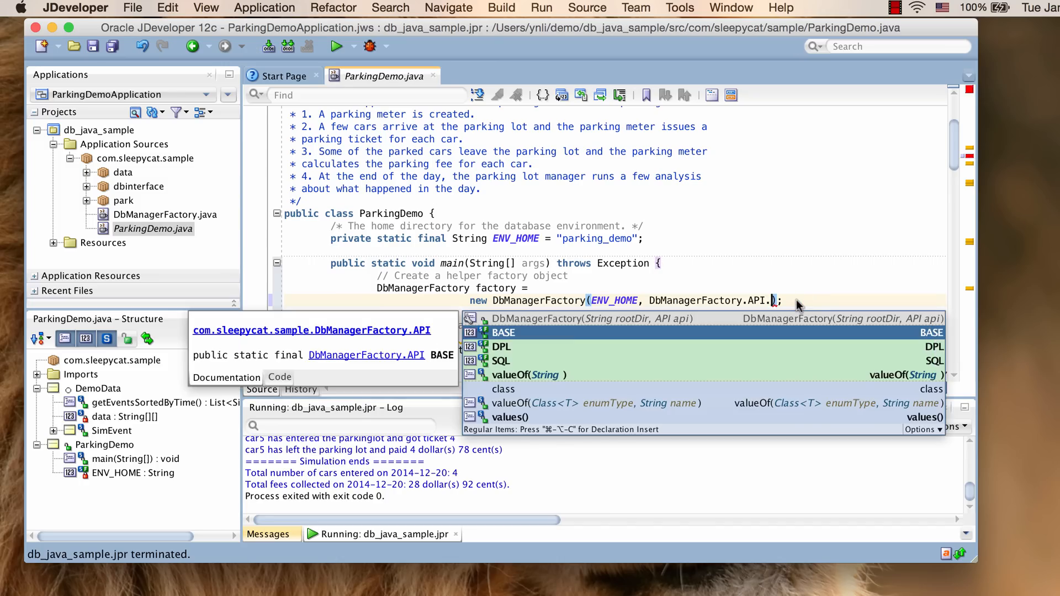